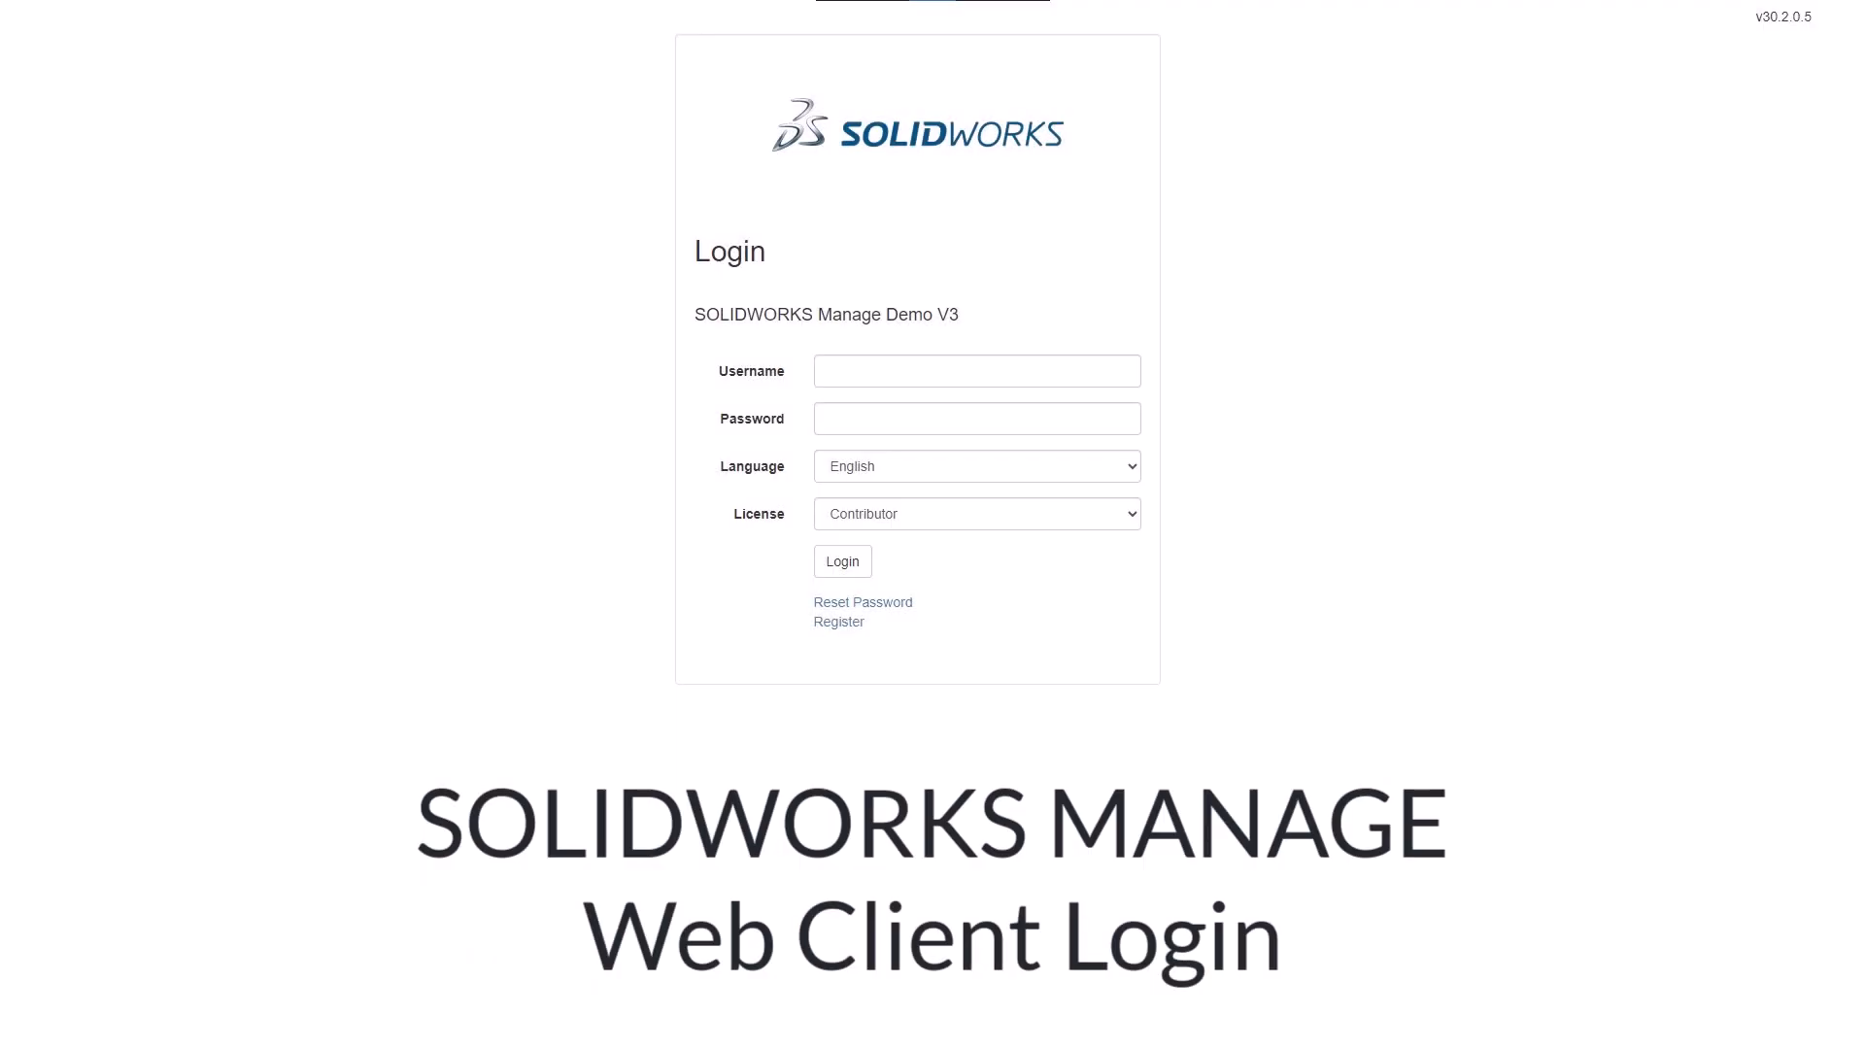
Browse My Work, the Dashboard and Documents and Records, then log out to the login page
left_click(842, 561)
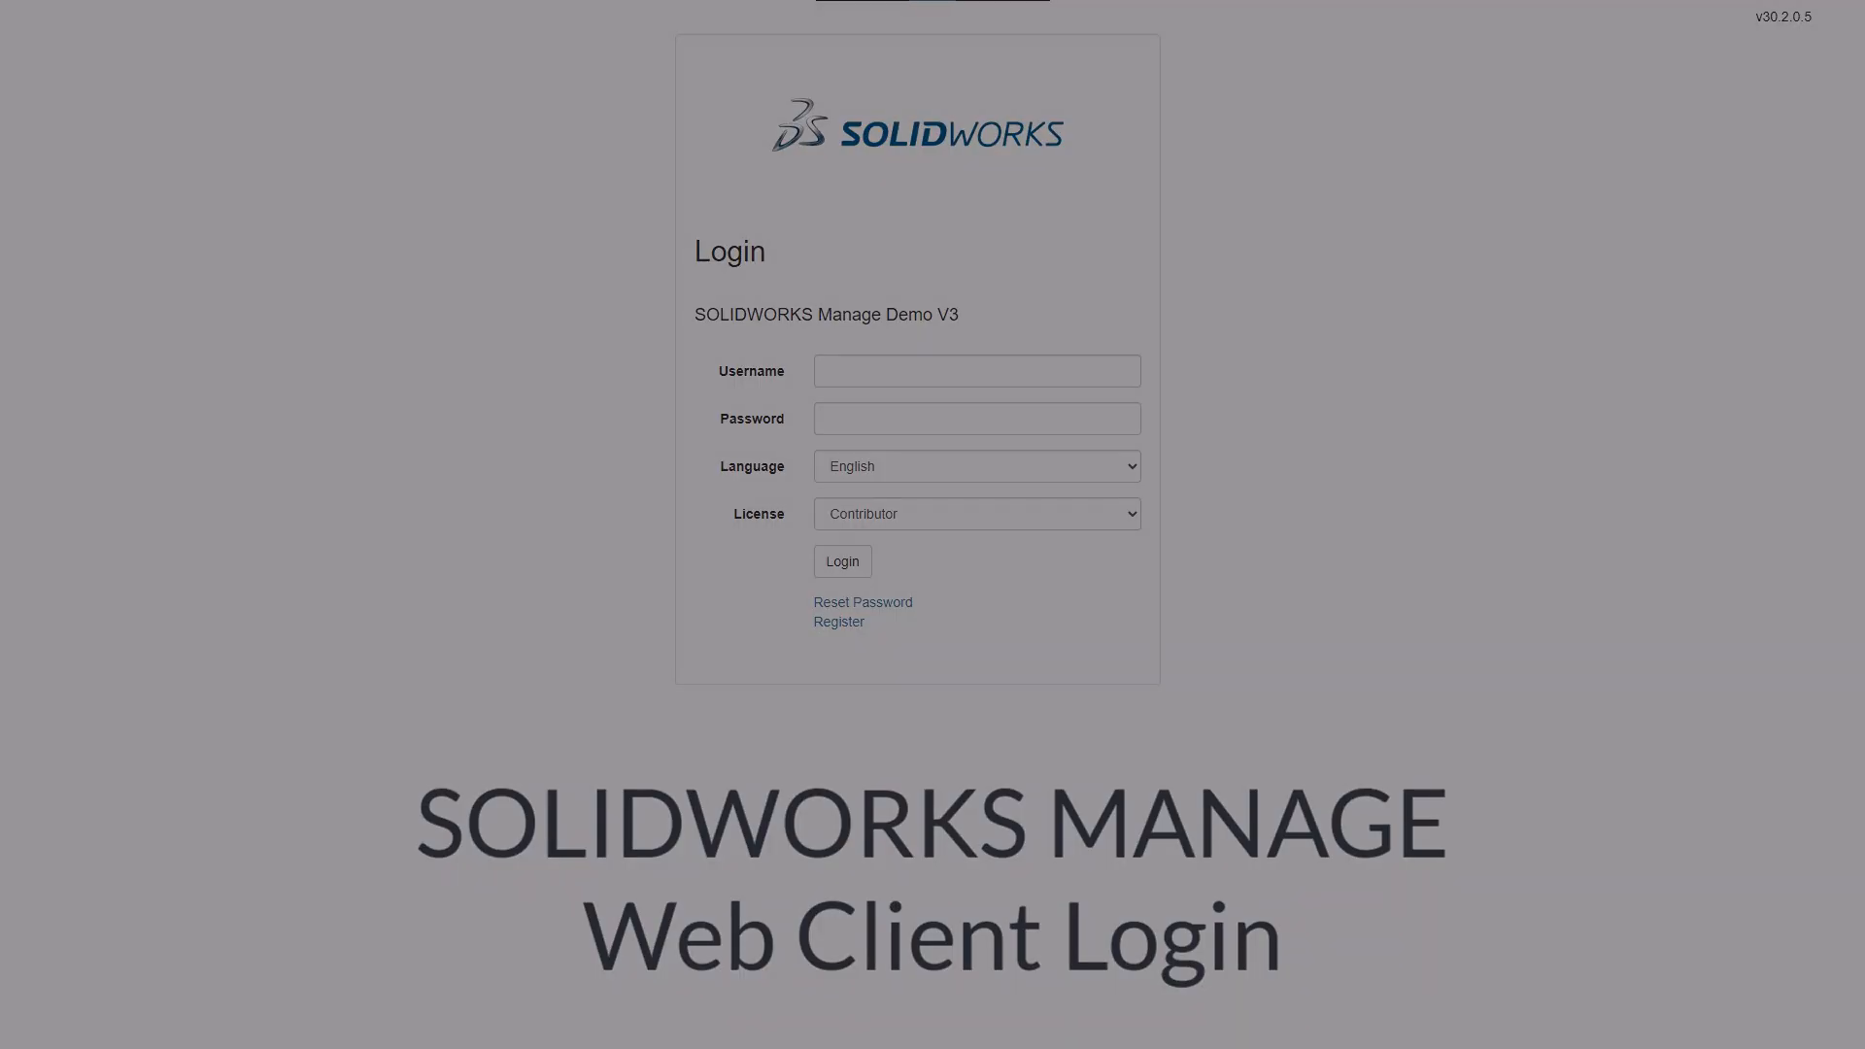
left_click(841, 561)
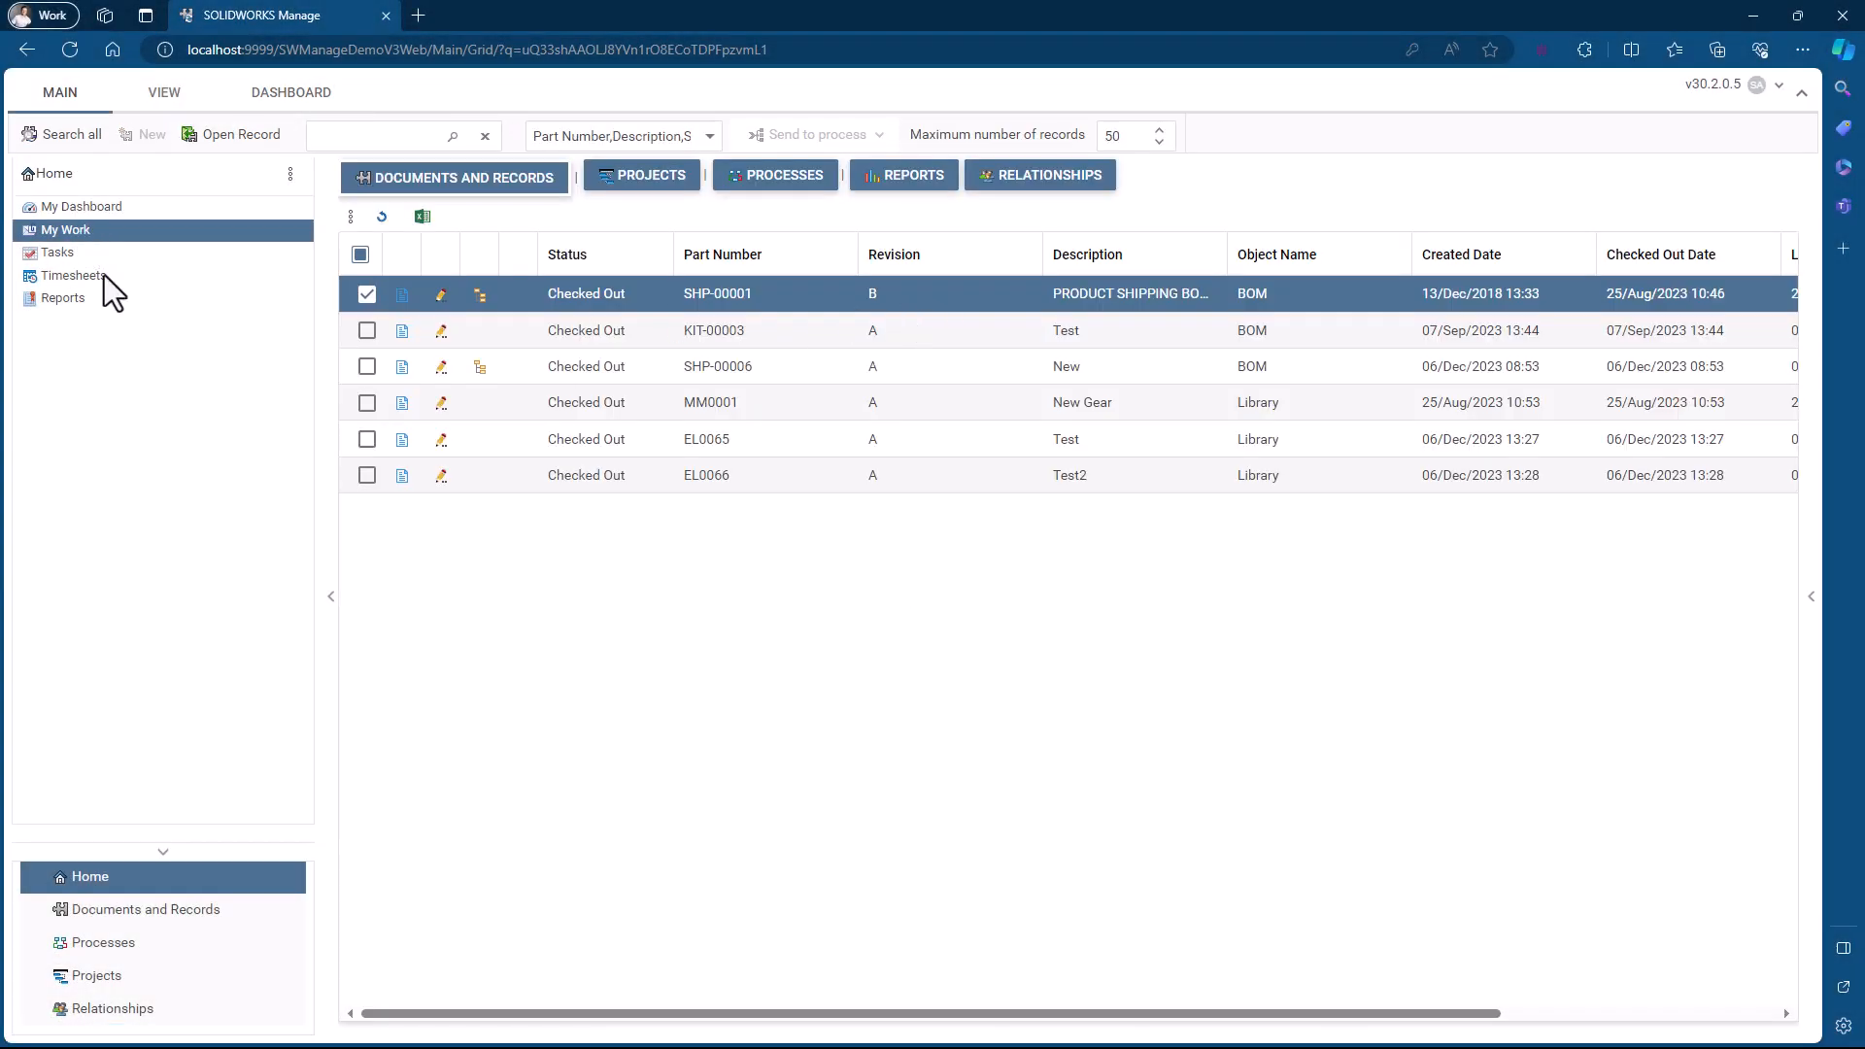
left_click(290, 91)
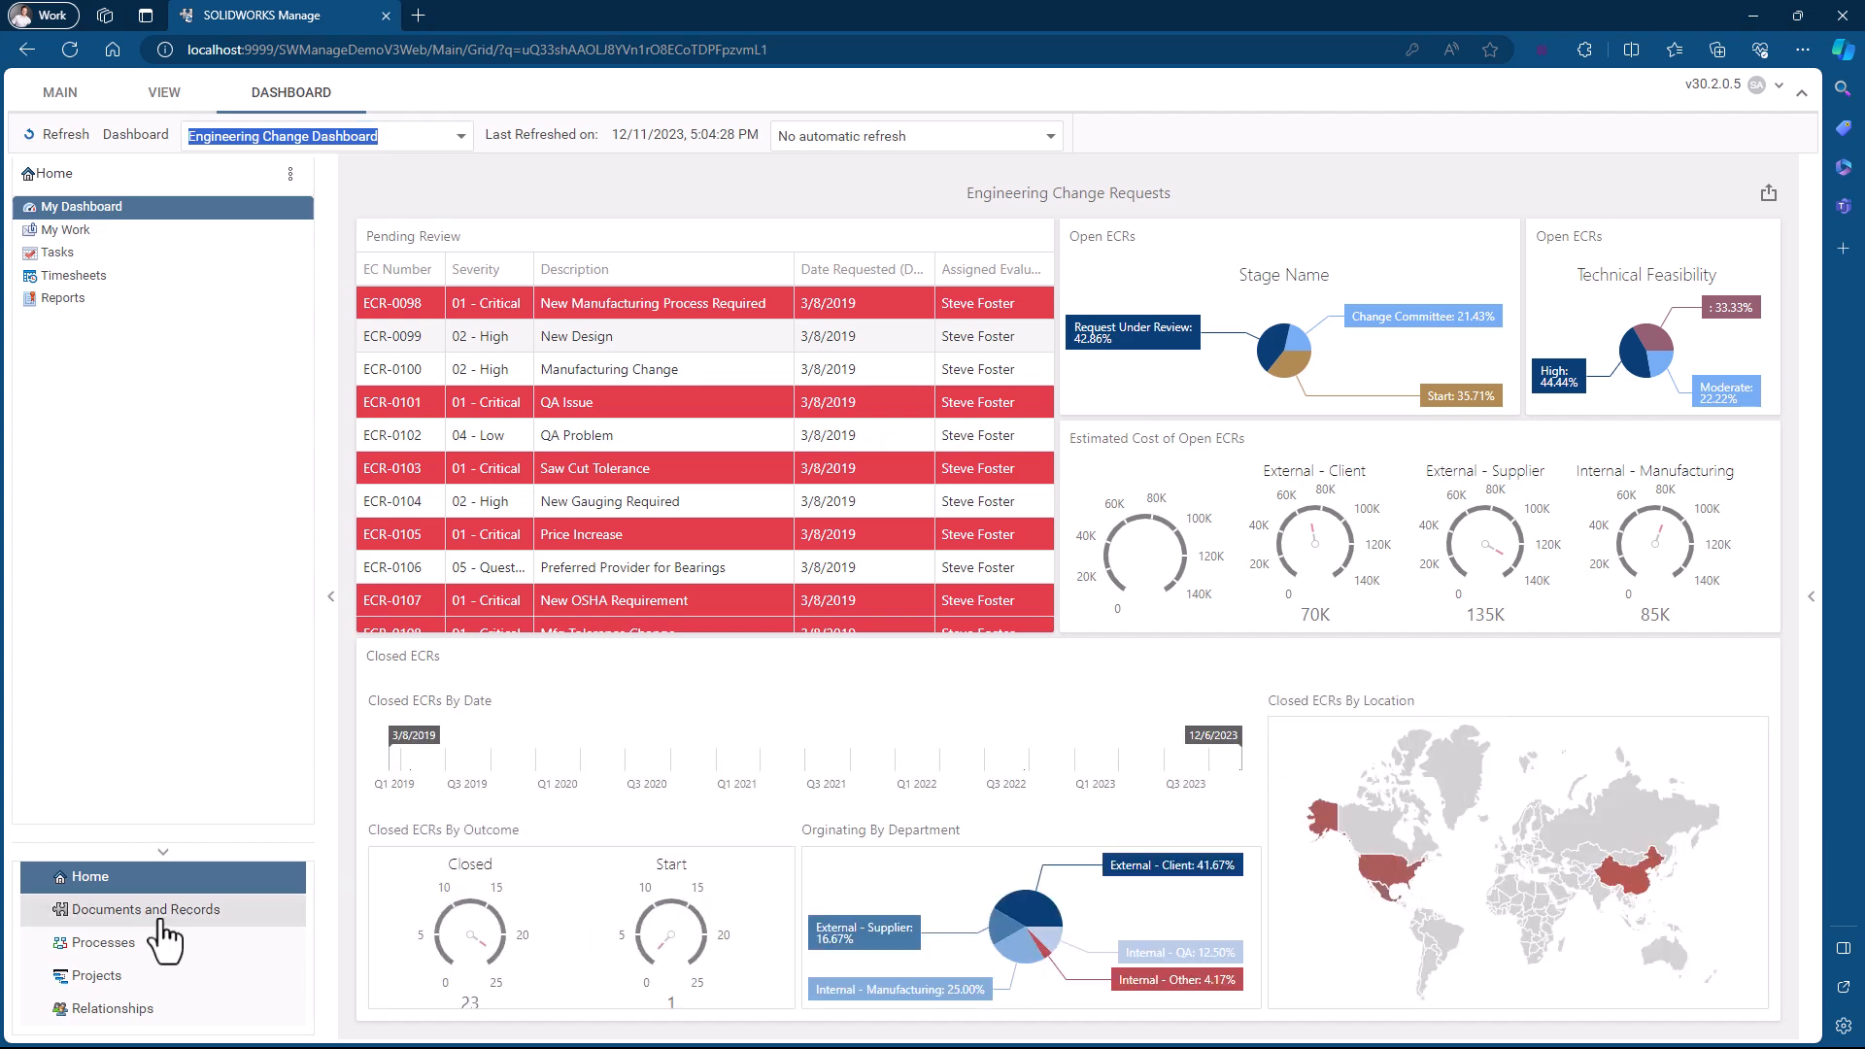
left_click(146, 909)
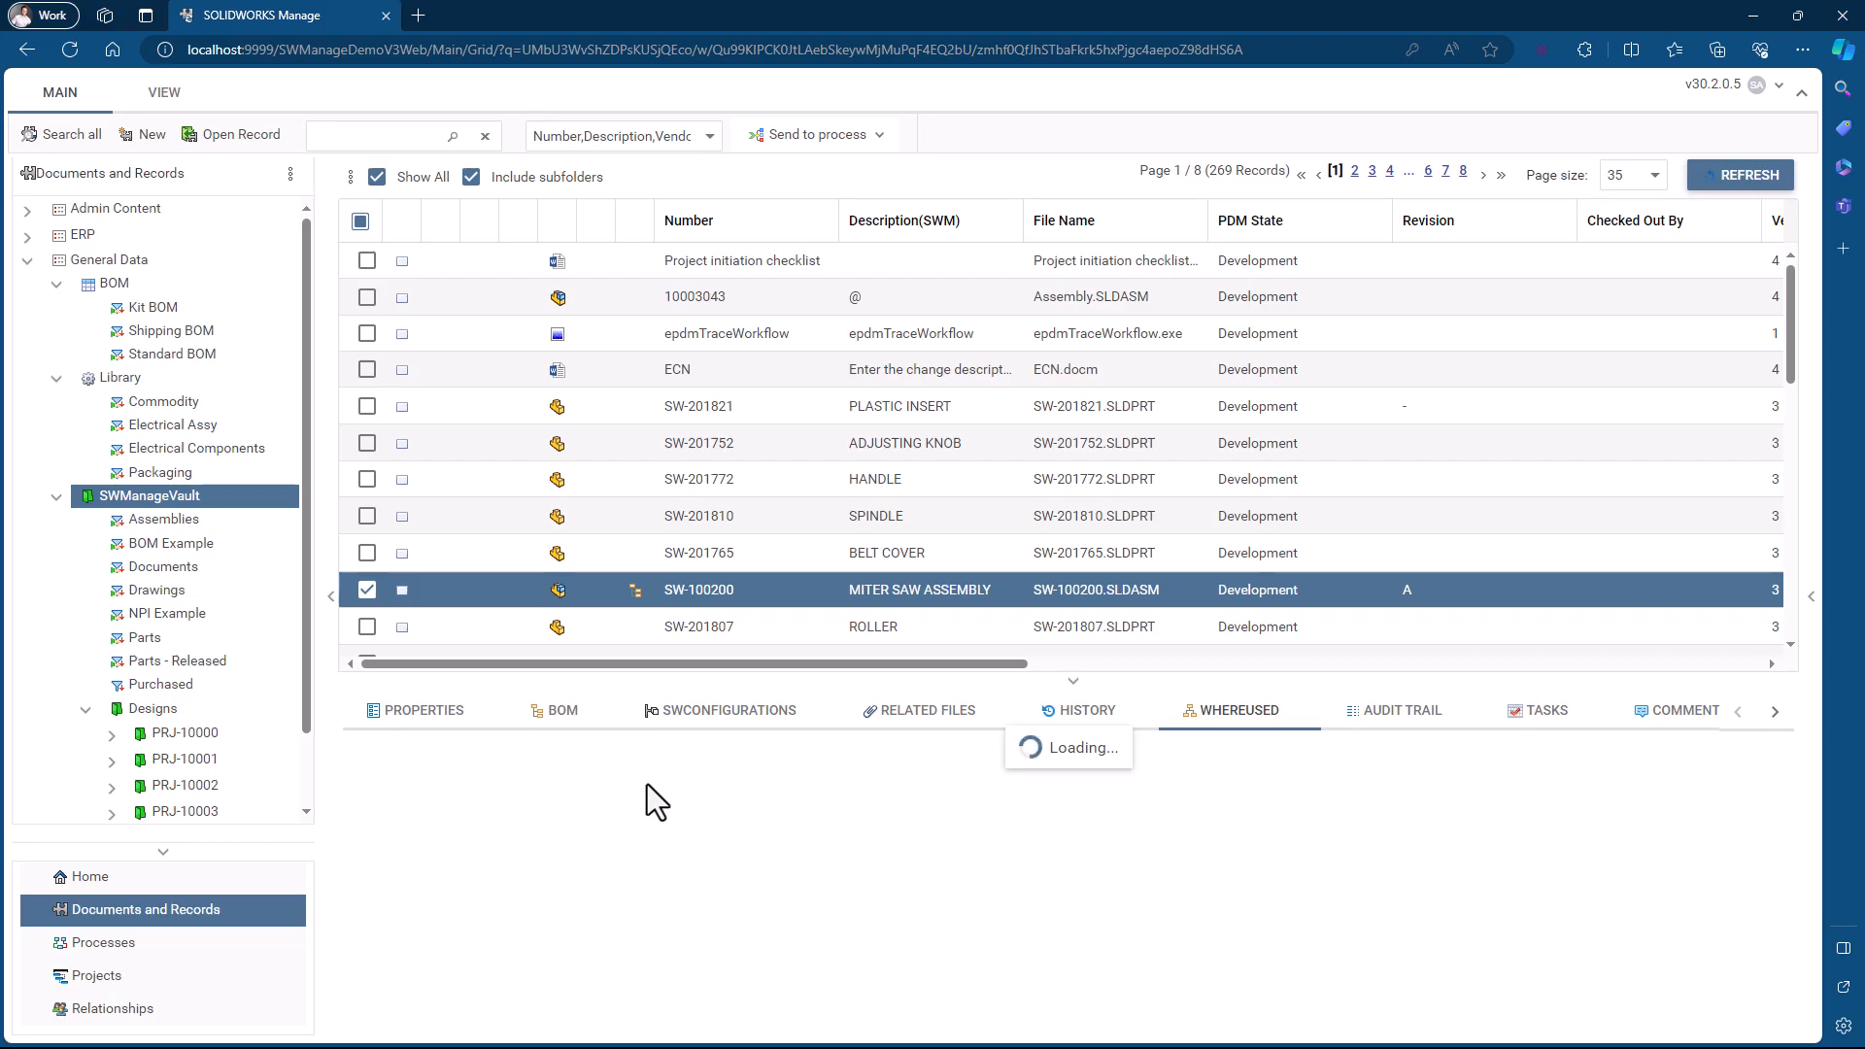
left_click(149, 133)
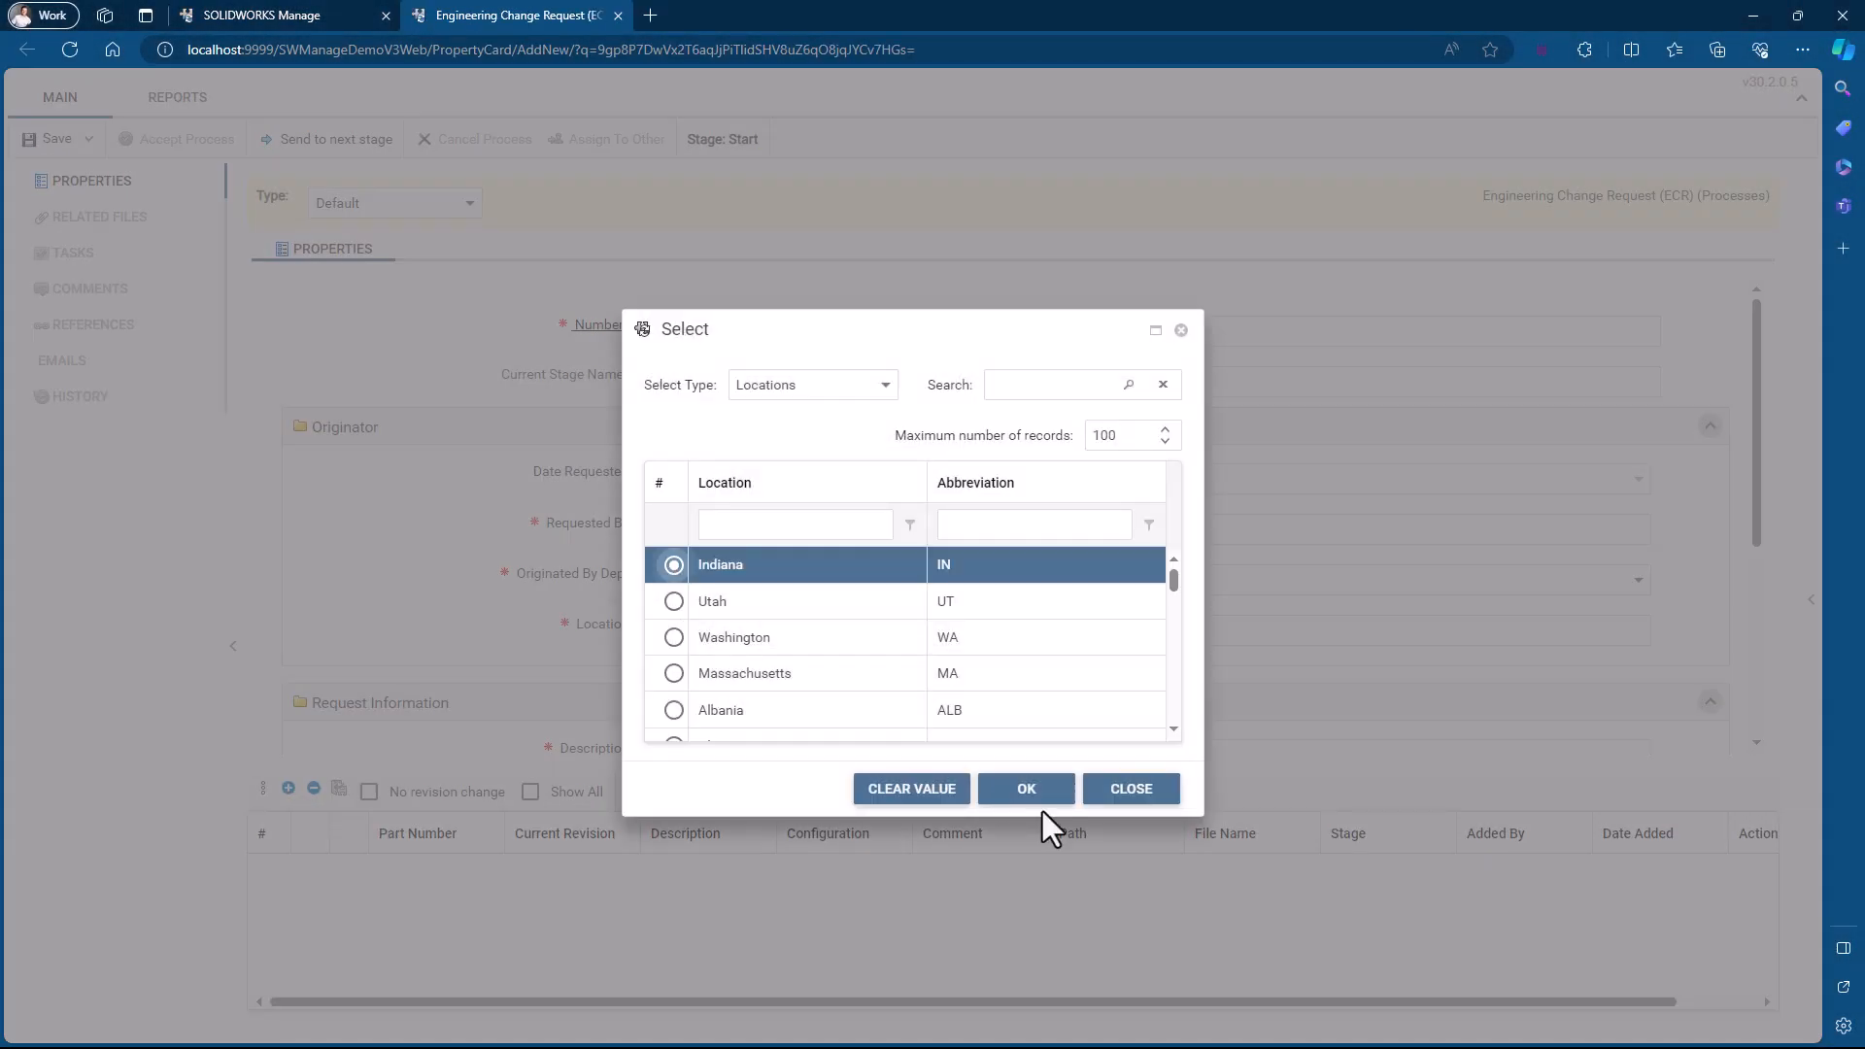
left_click(1024, 789)
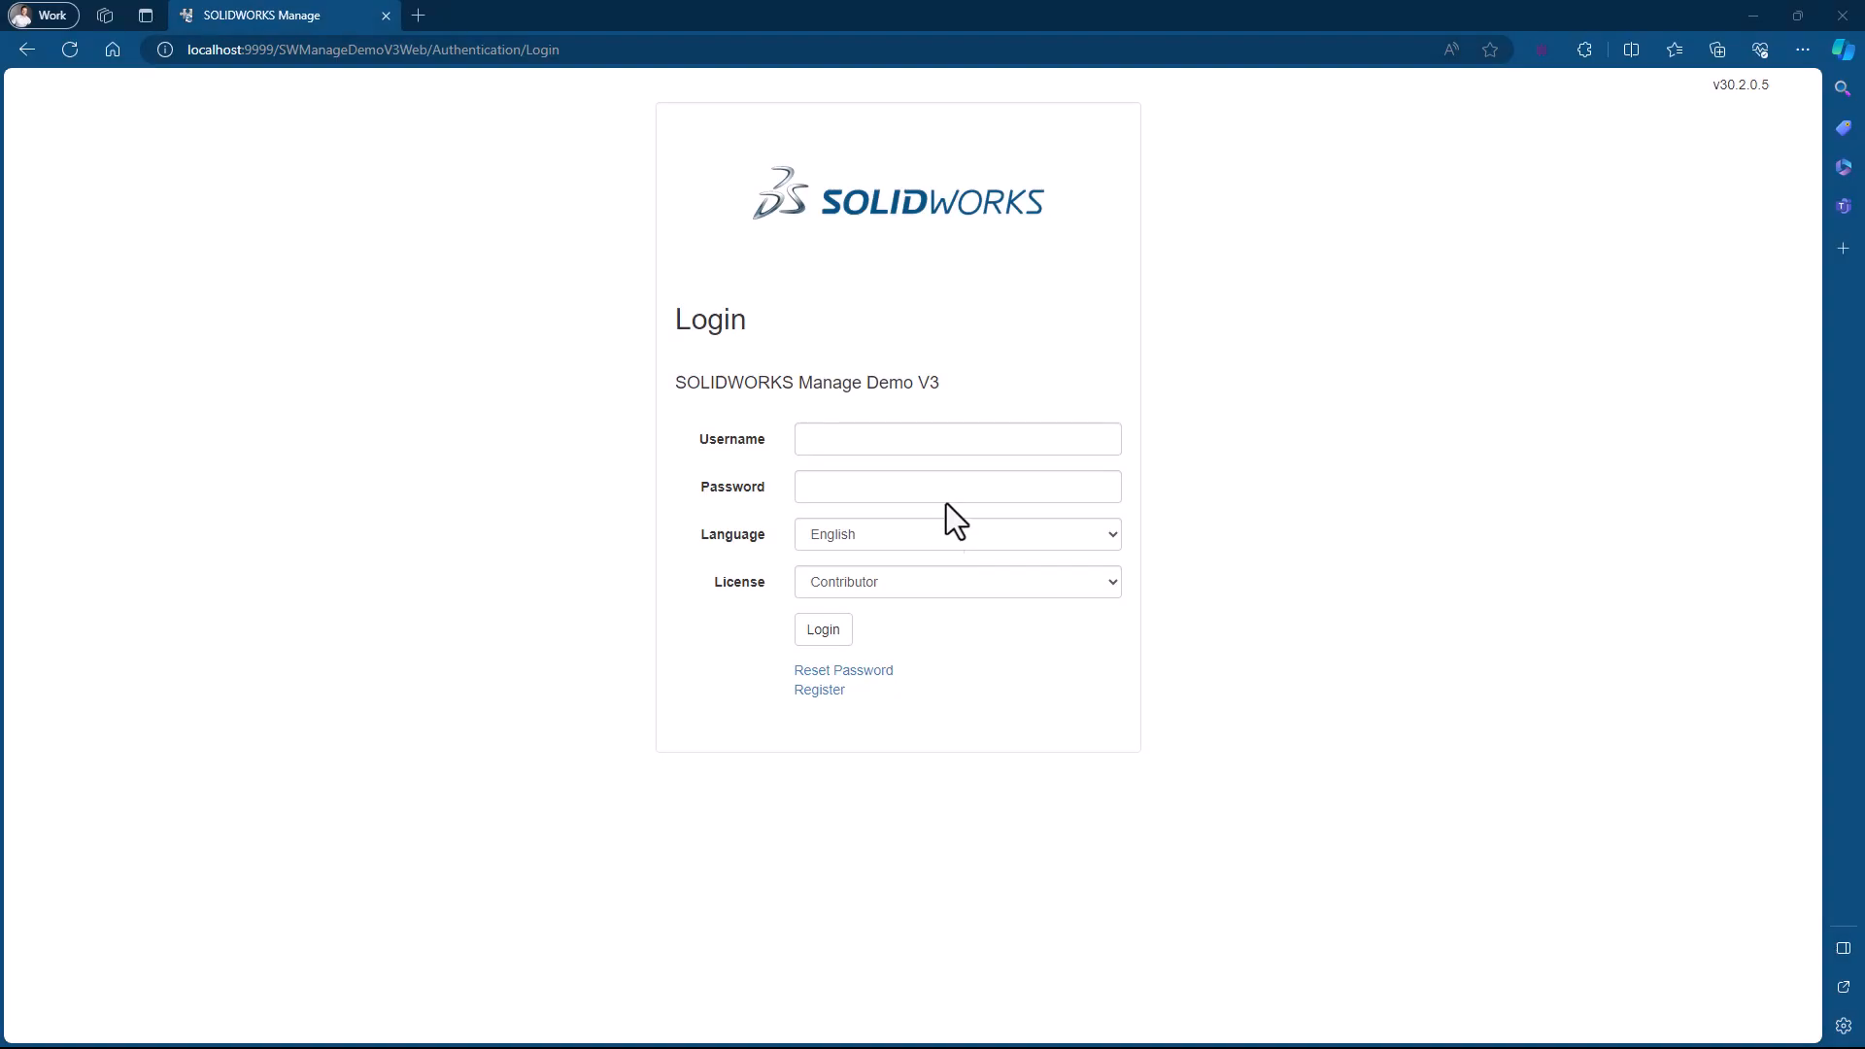
Sign in as dmartin and start a new Engineering Change Request from the requests list
type("dmartin")
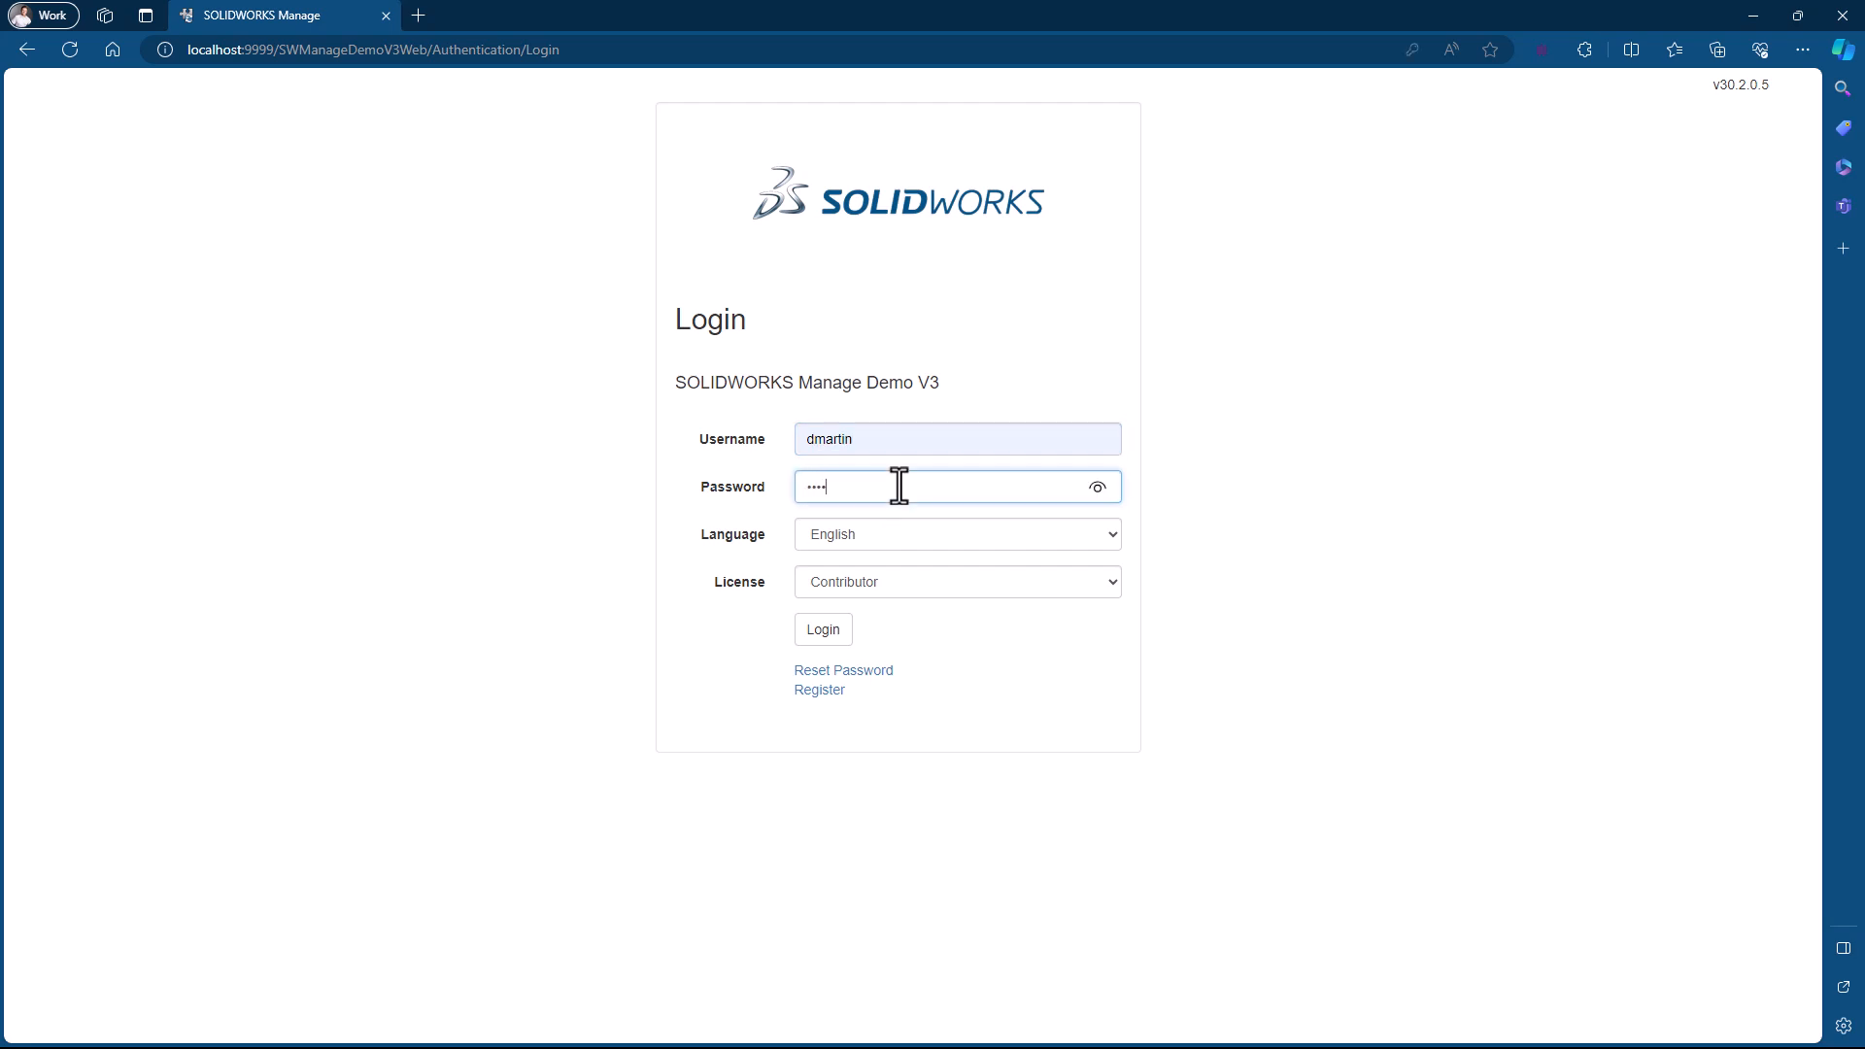
left_click(822, 629)
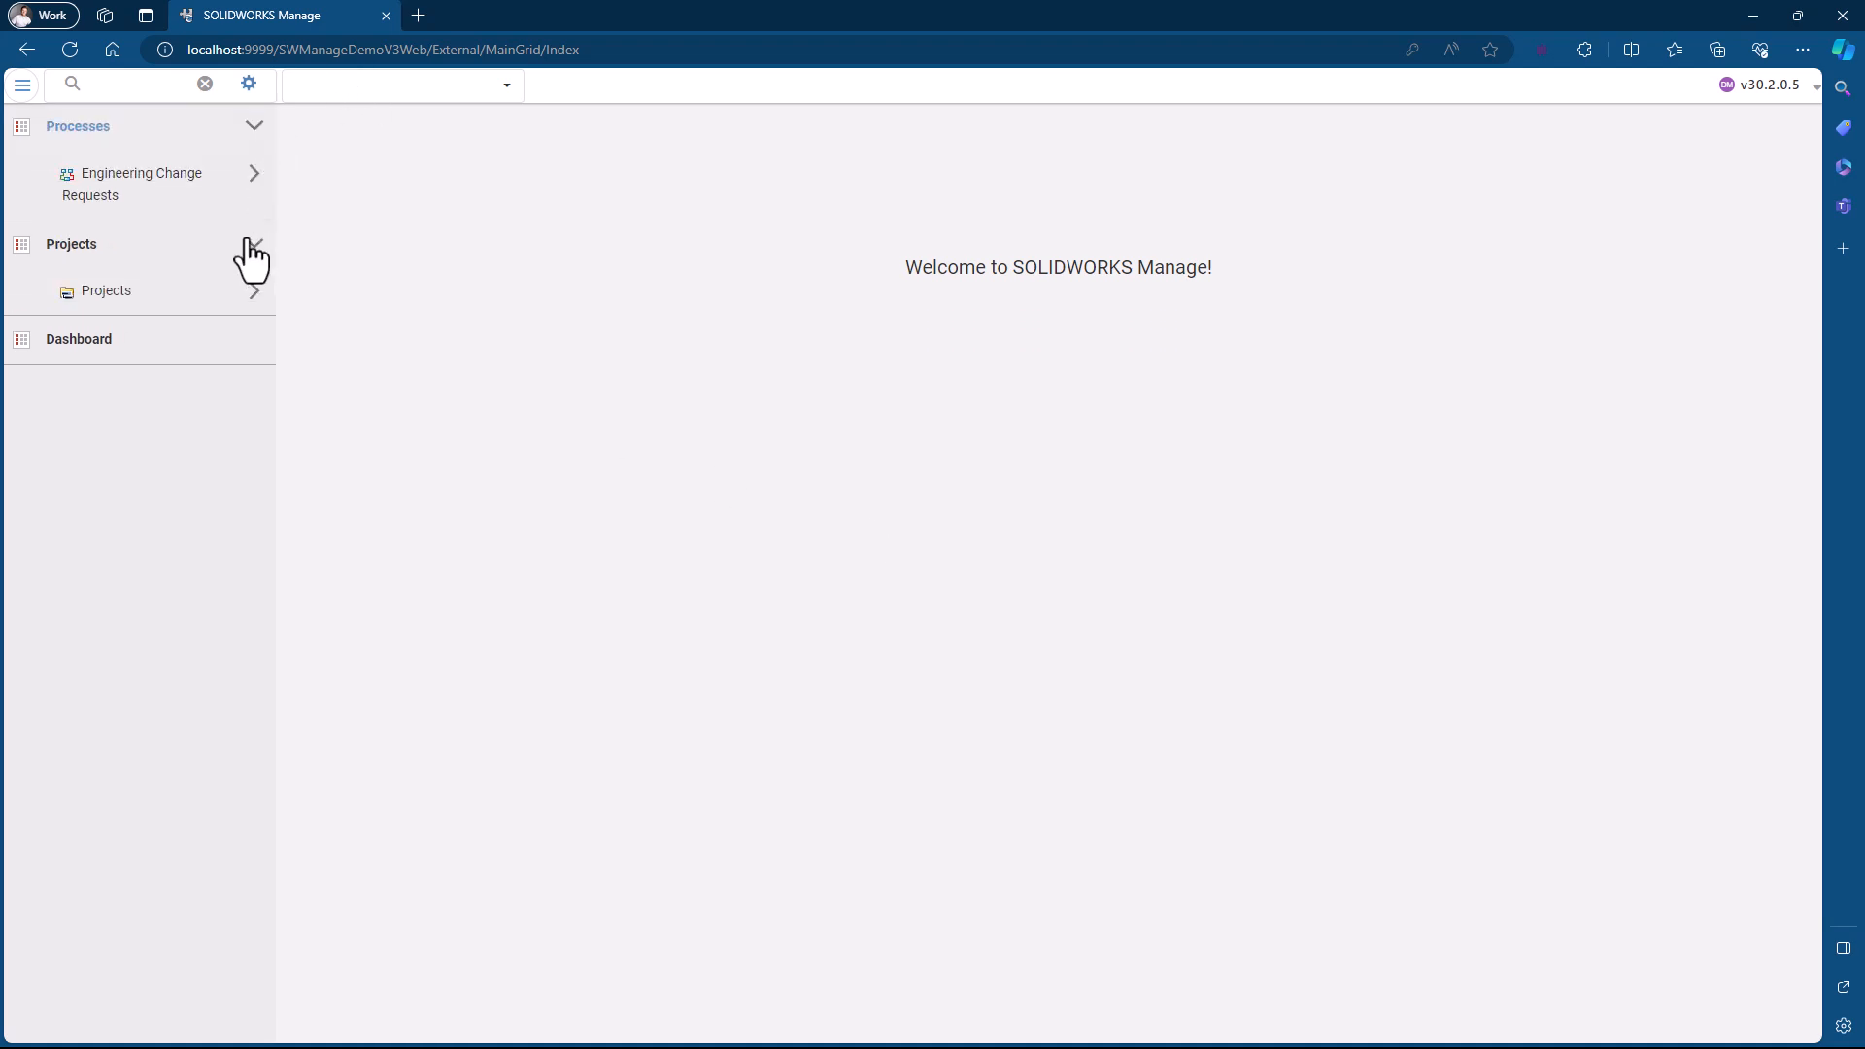
left_click(139, 185)
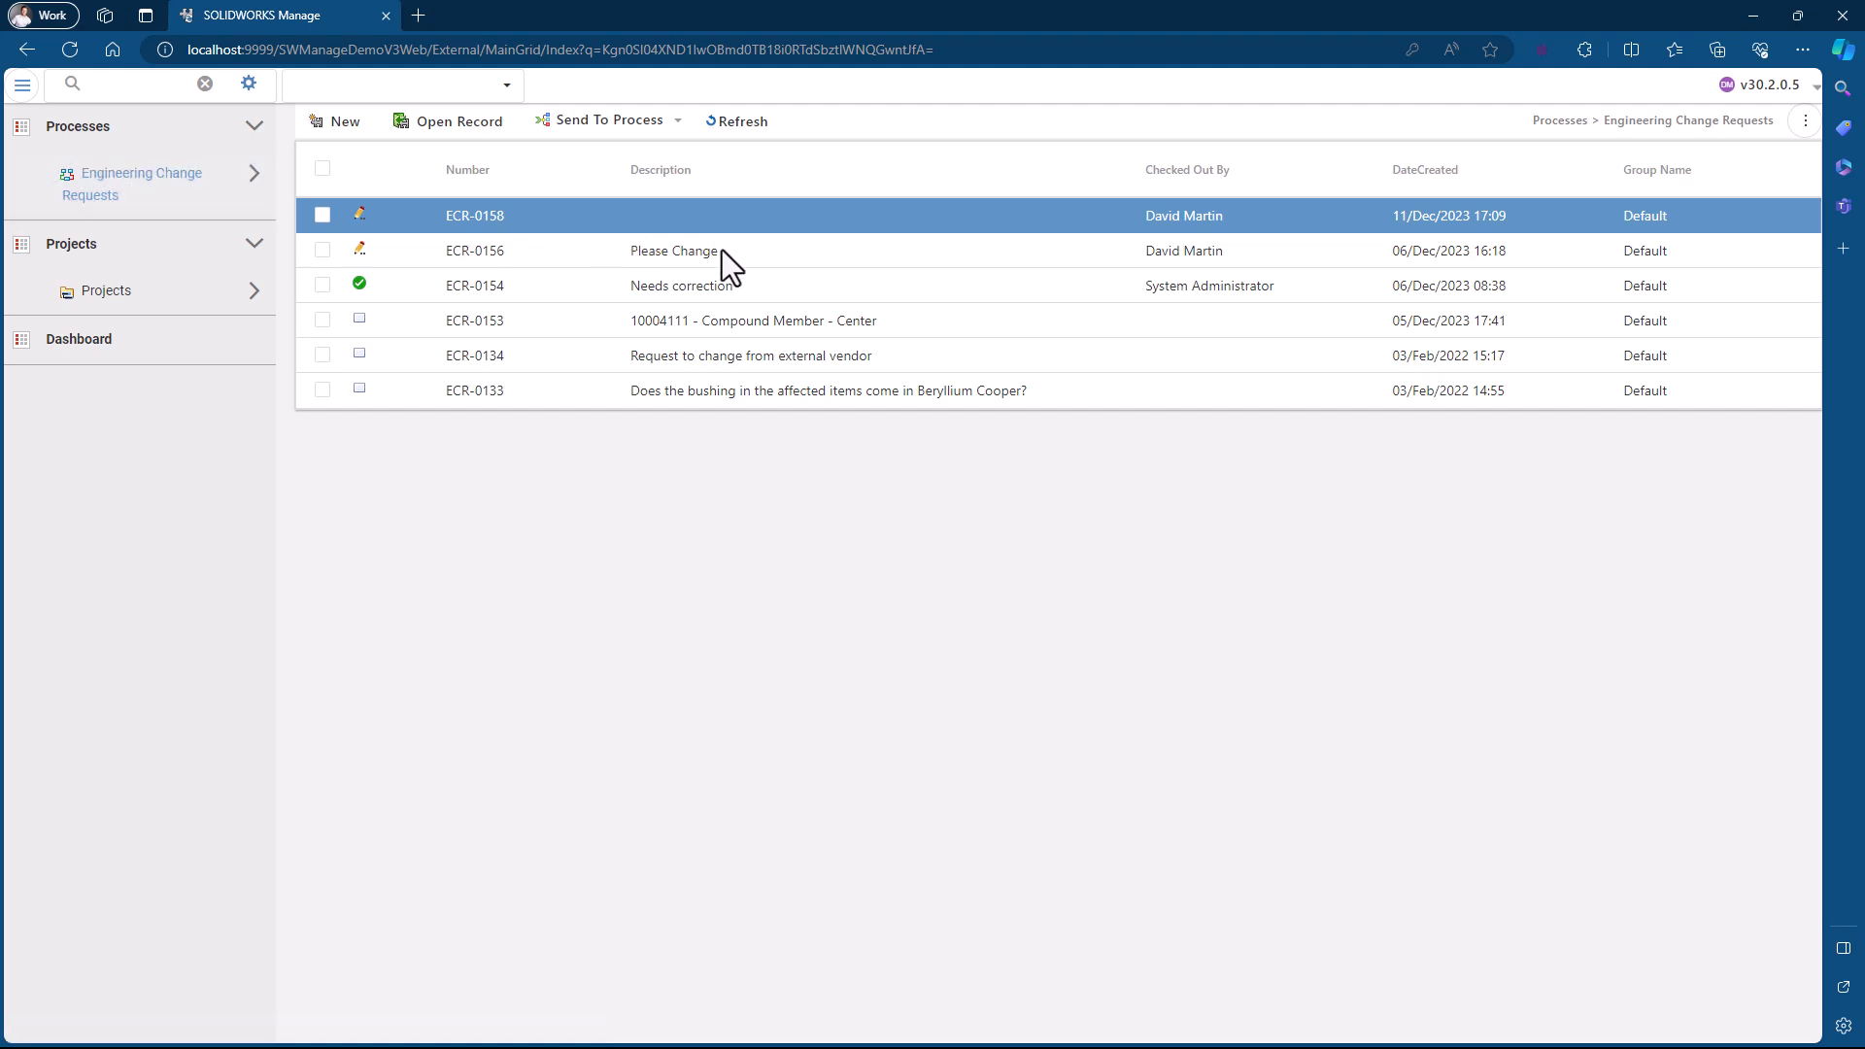
left_click(673, 250)
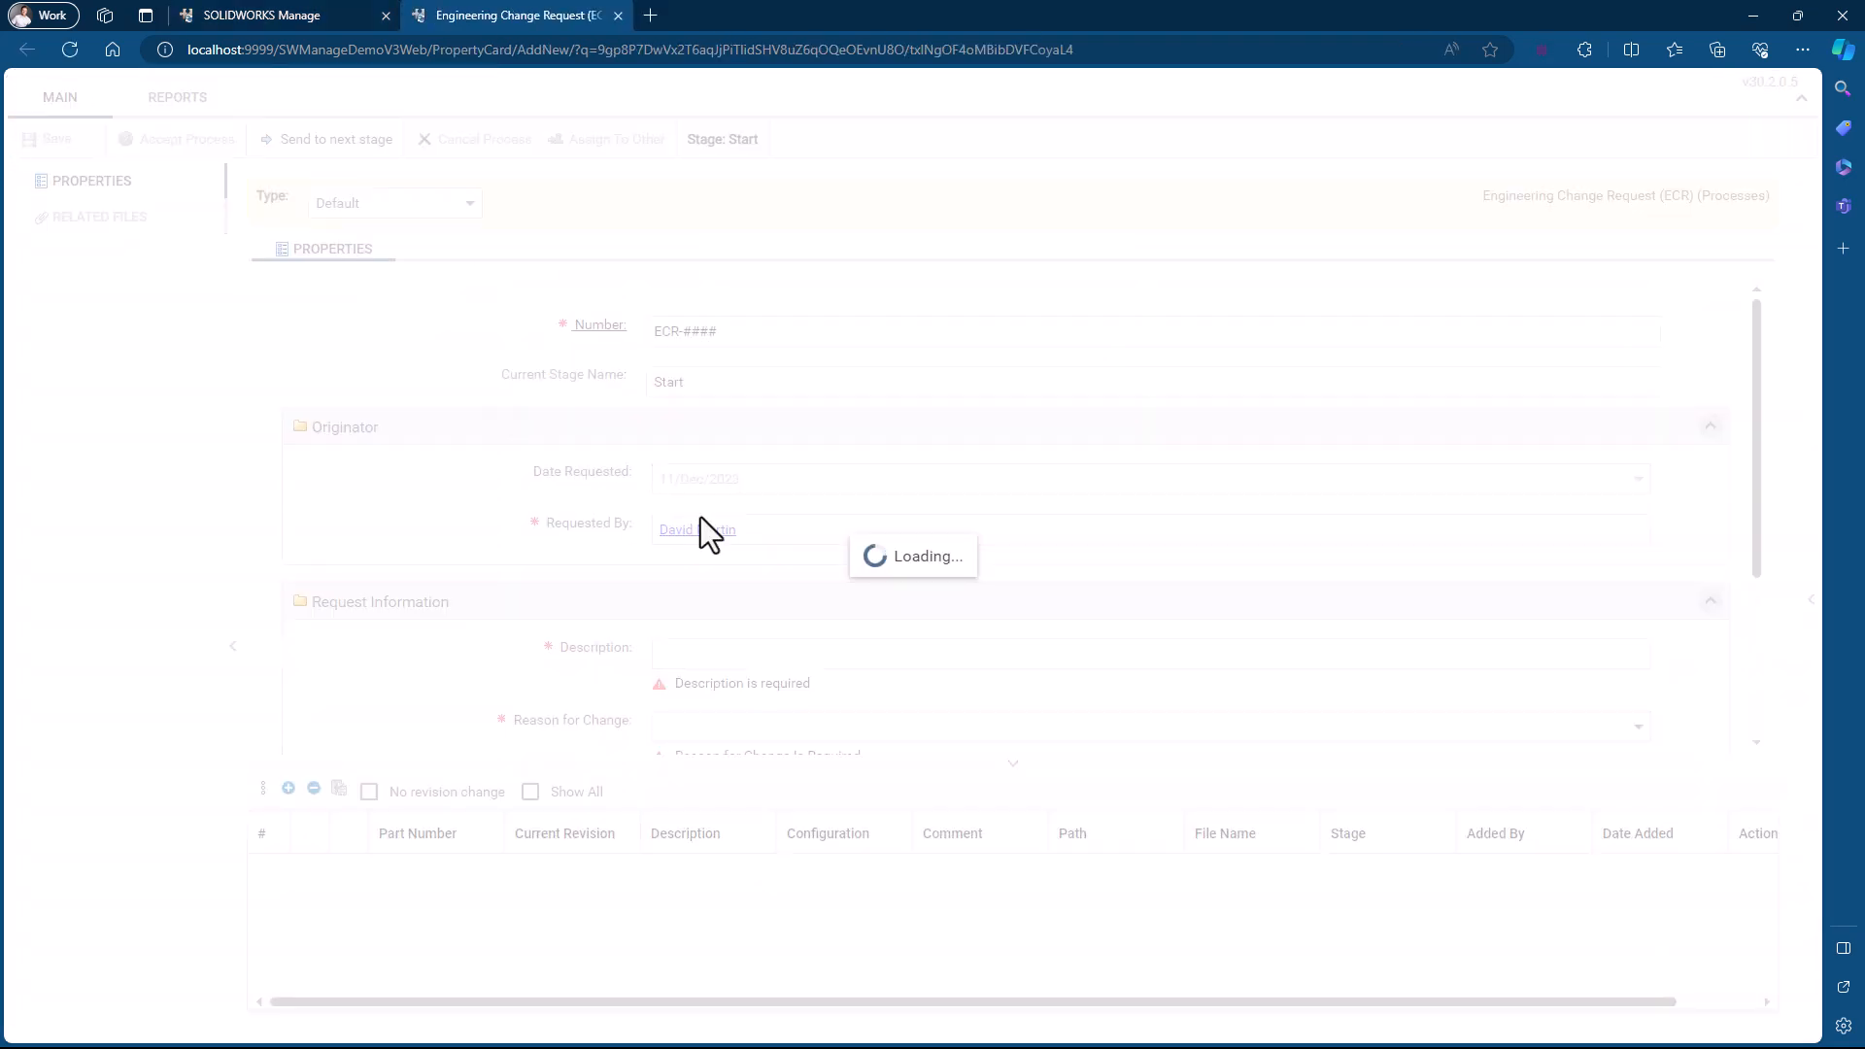
Pick the saved supplier material change description, reason Reliability and severity 03 - Medium
left_click(48, 138)
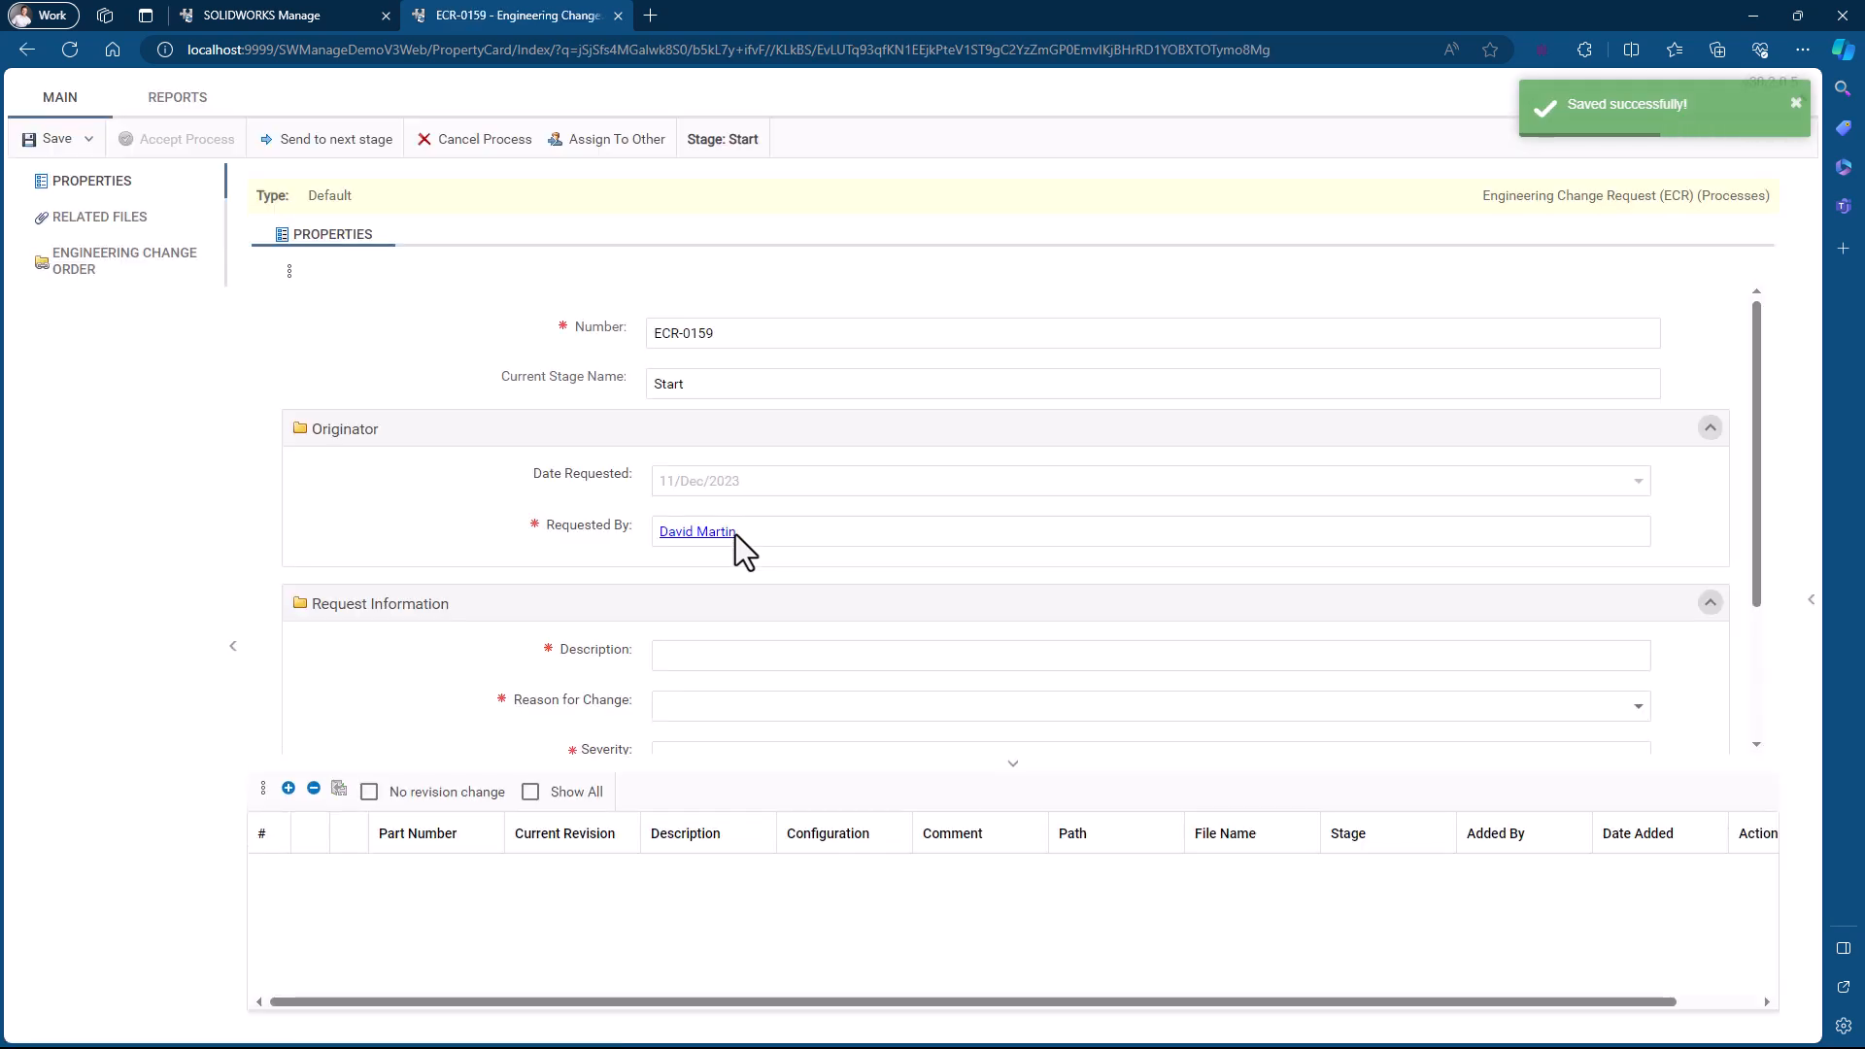
left_click(1149, 656)
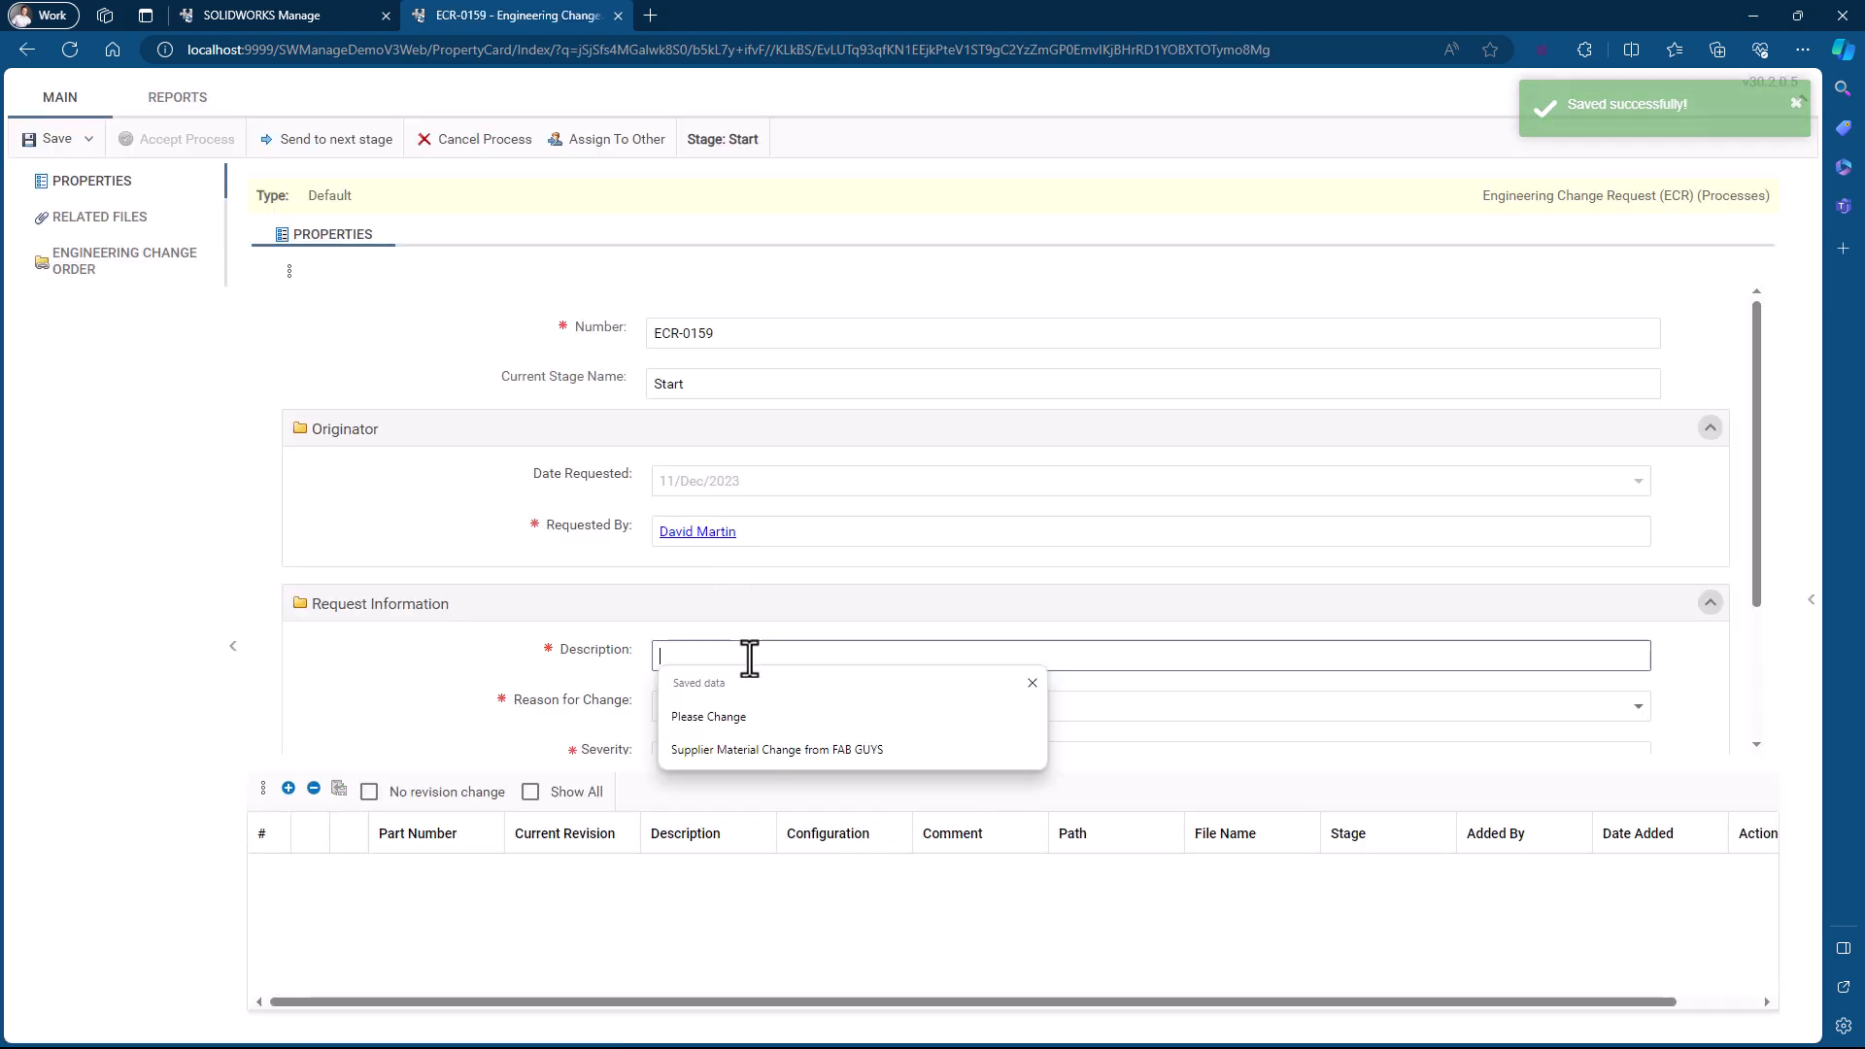
left_click(775, 749)
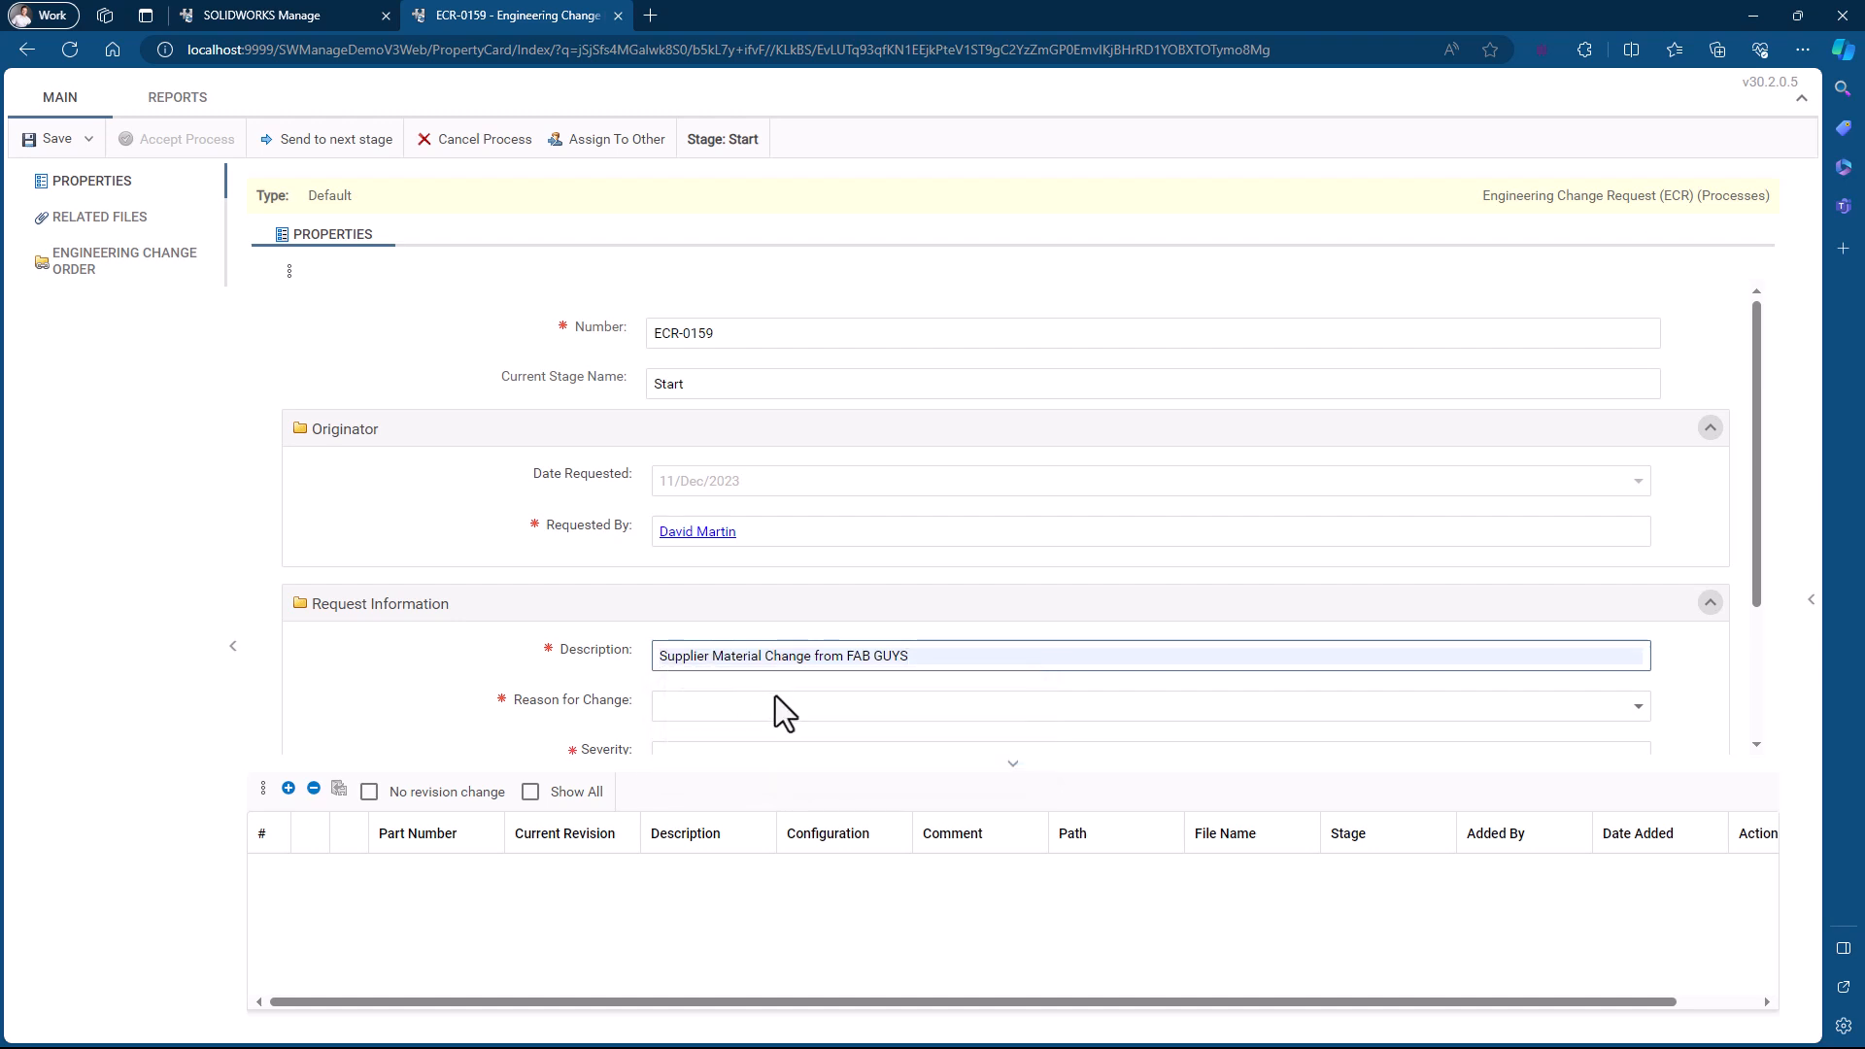
left_click(1148, 706)
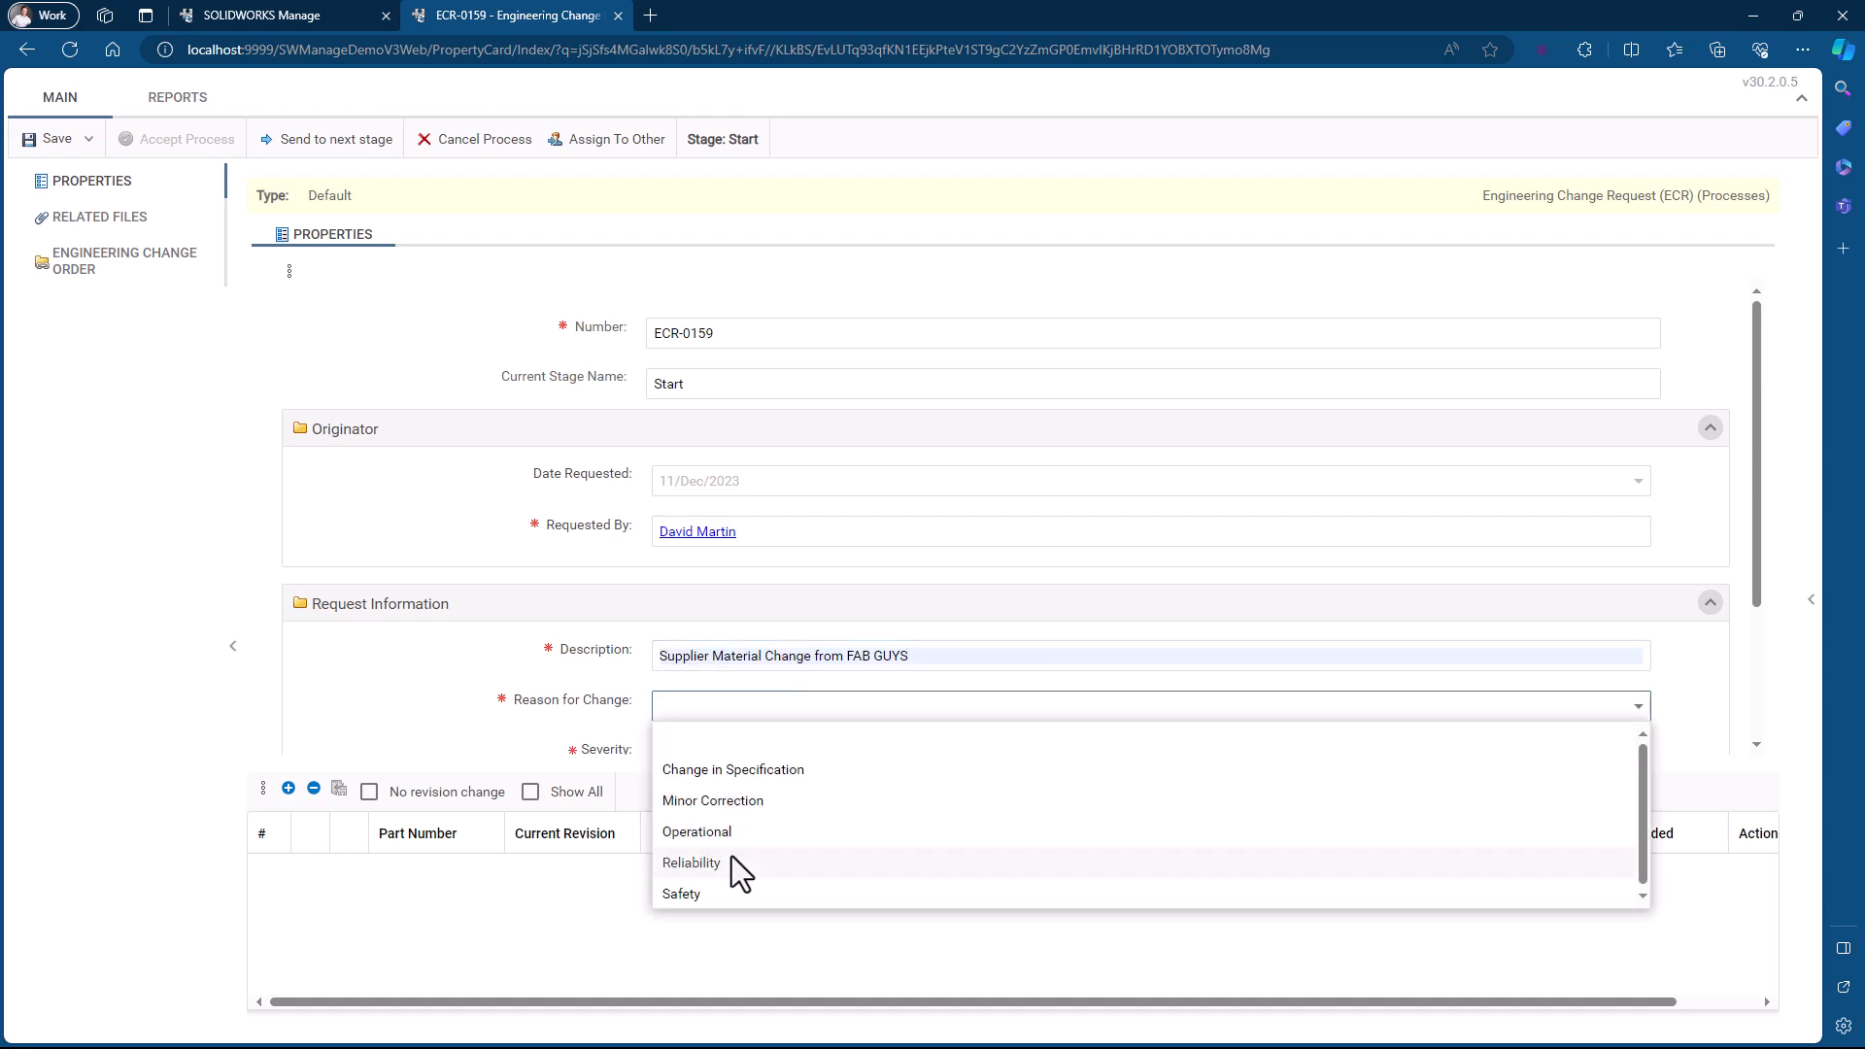
left_click(690, 863)
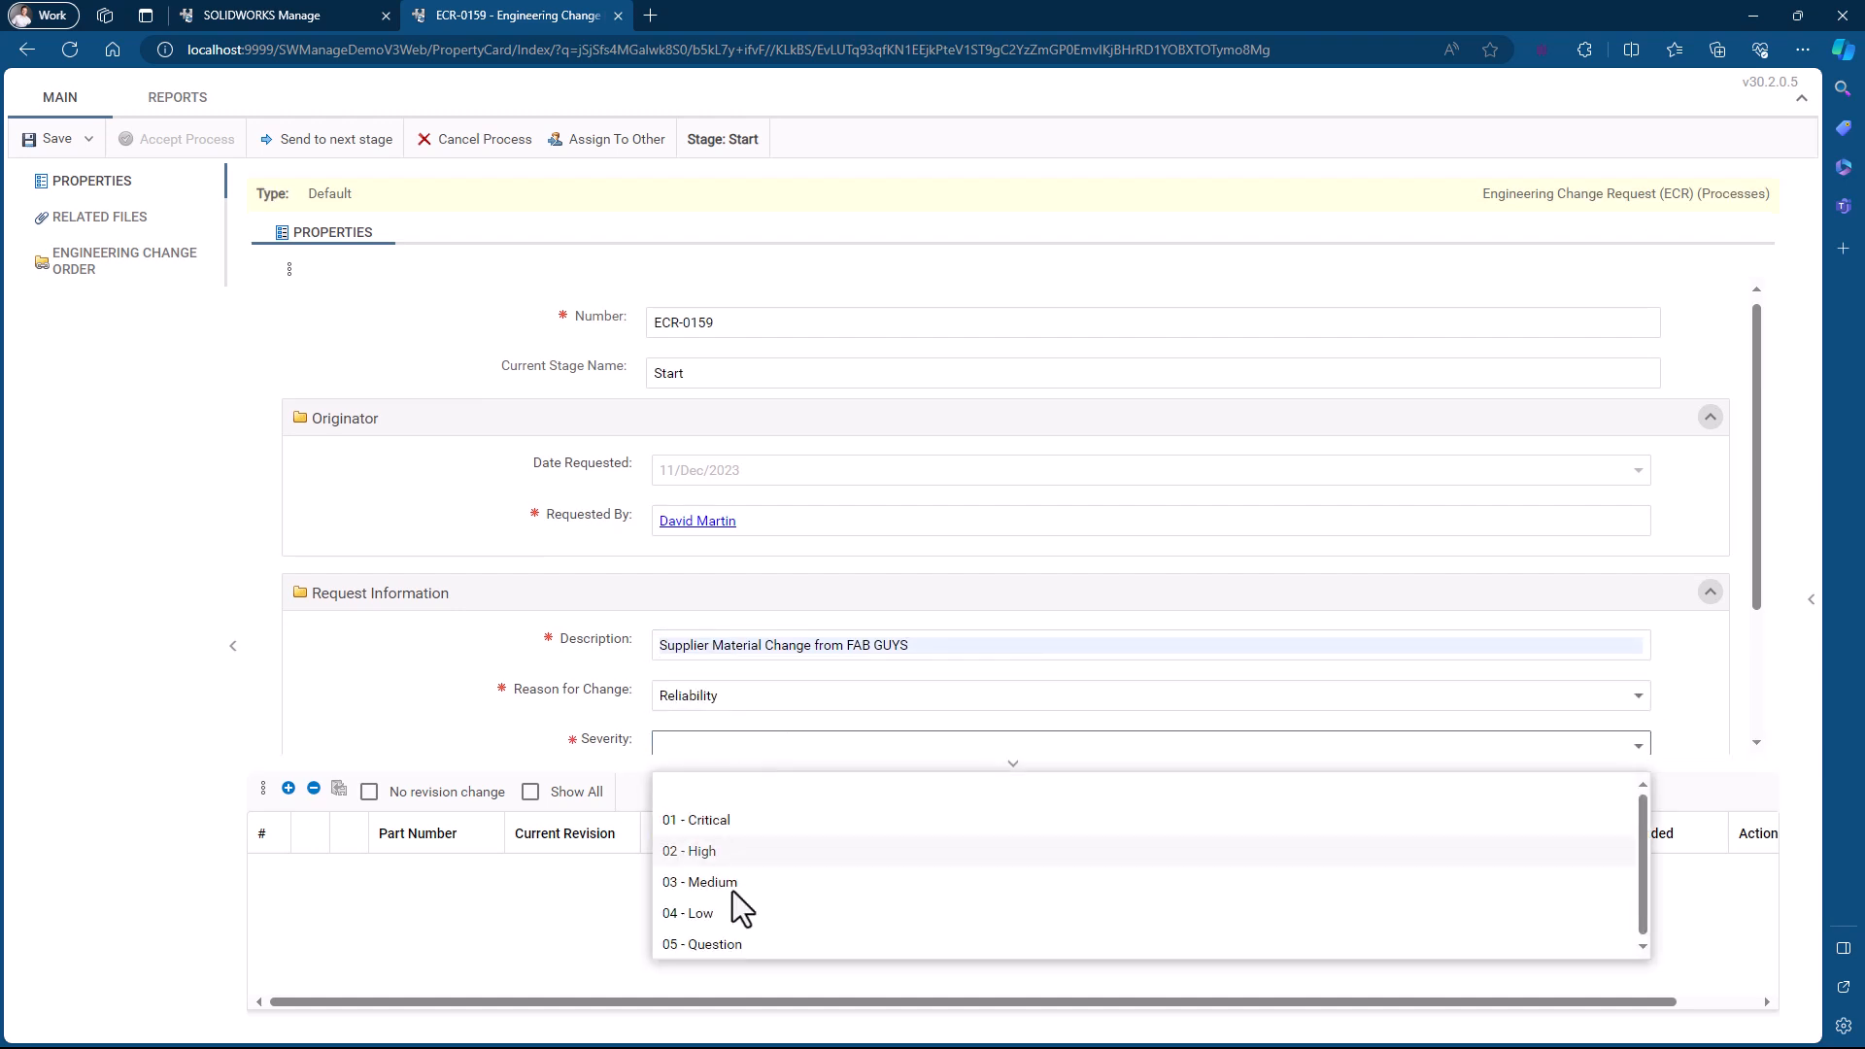
left_click(700, 881)
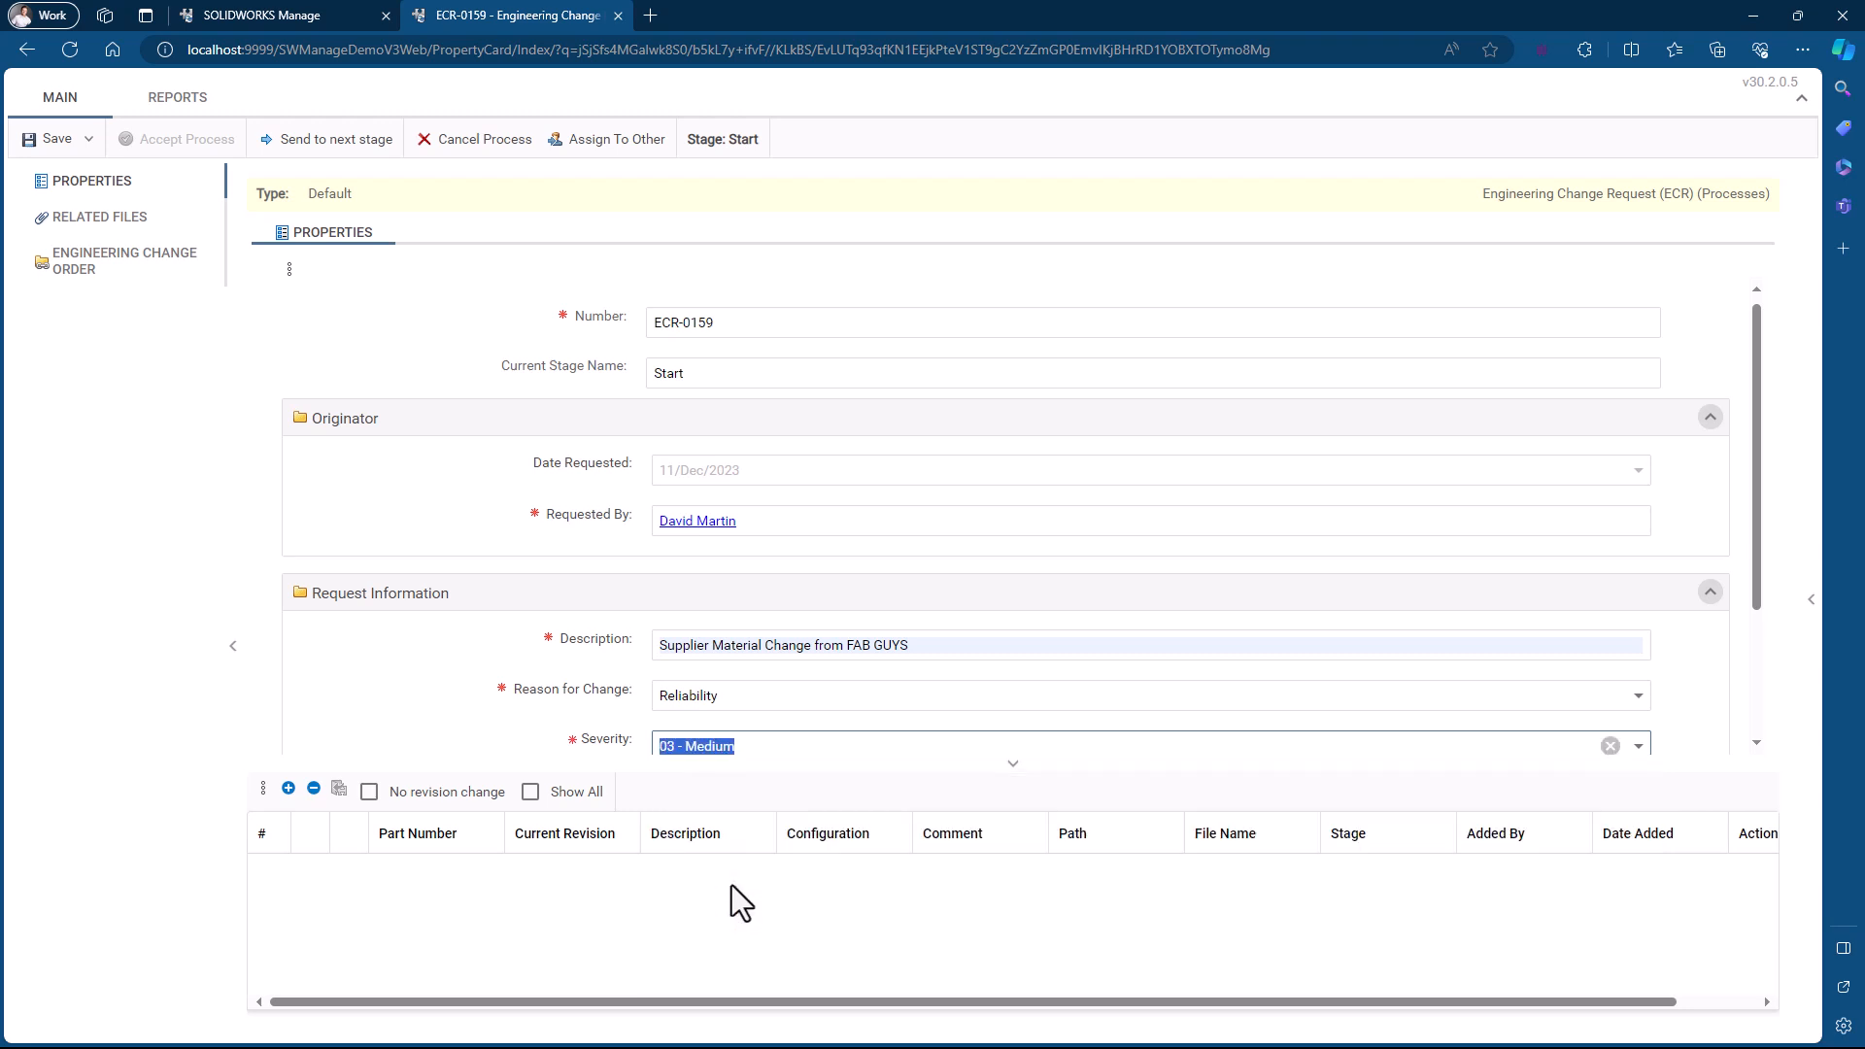
left_click(100, 216)
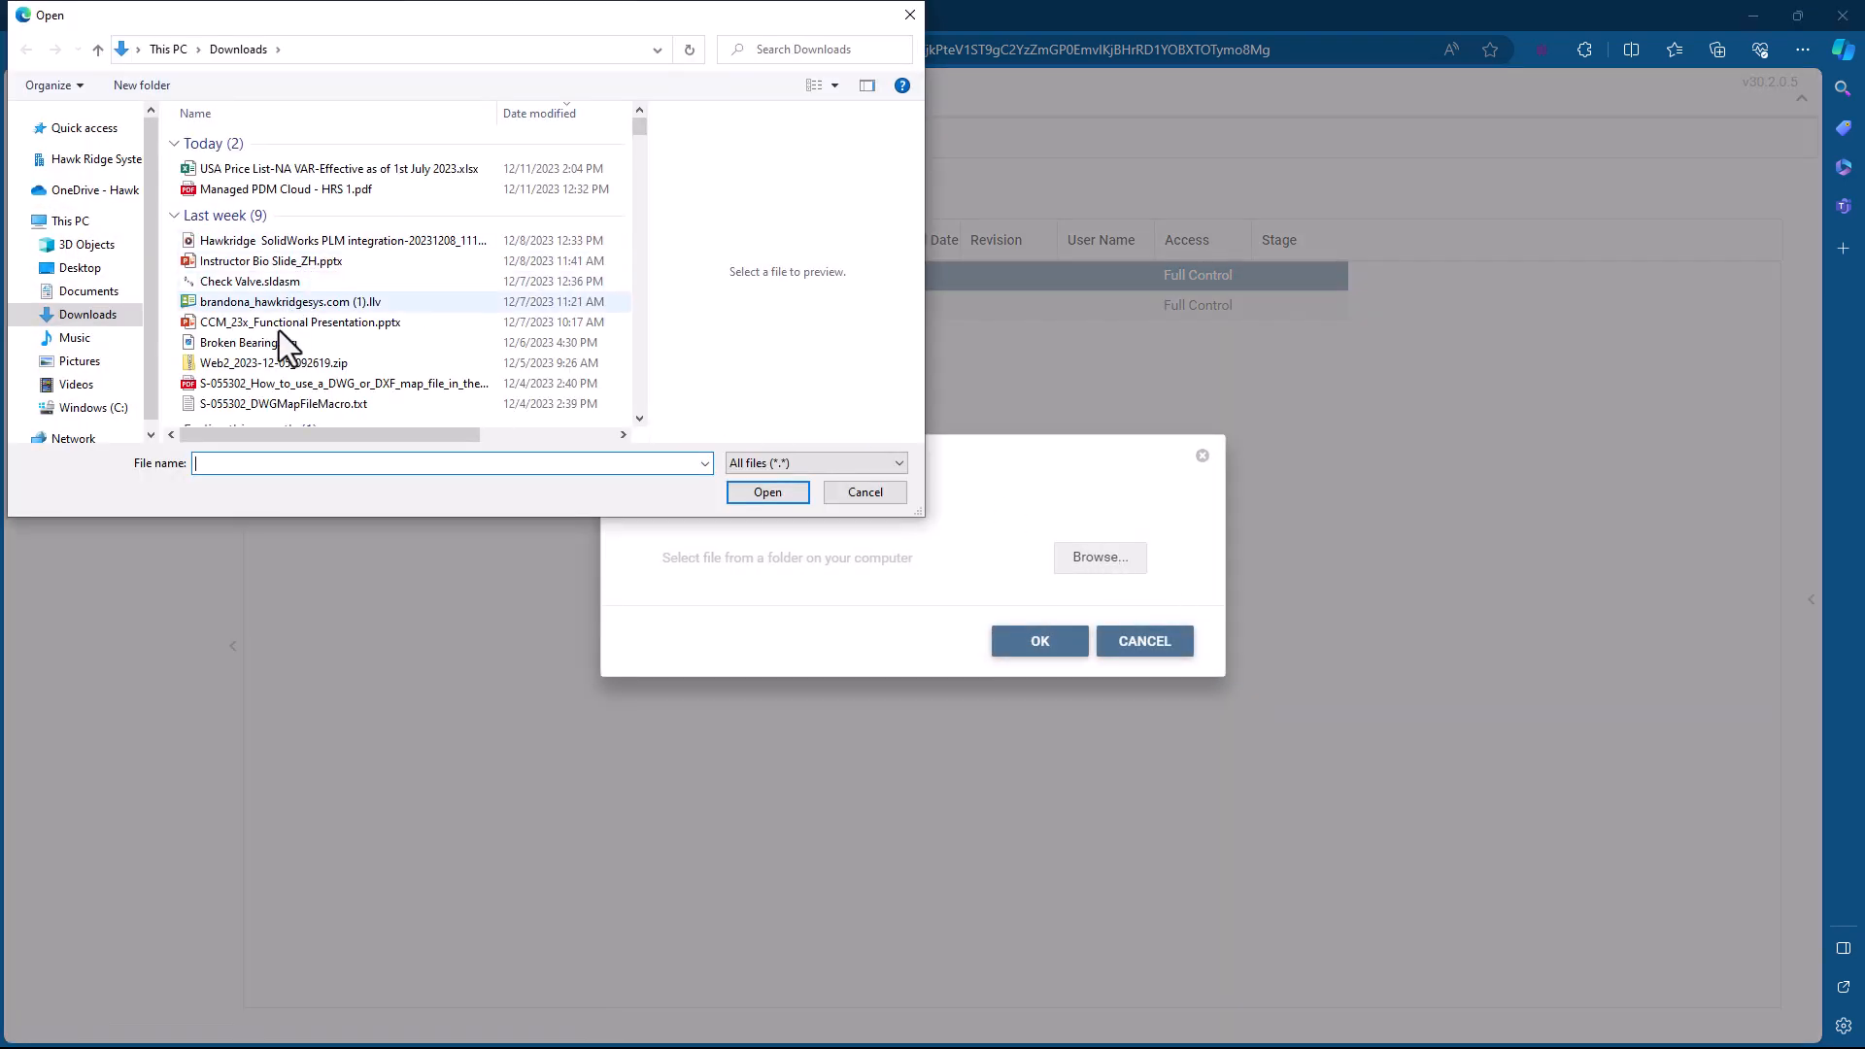
Attach the S-055302 PDF and select it in the expanded Attachments folder
left_click(339, 383)
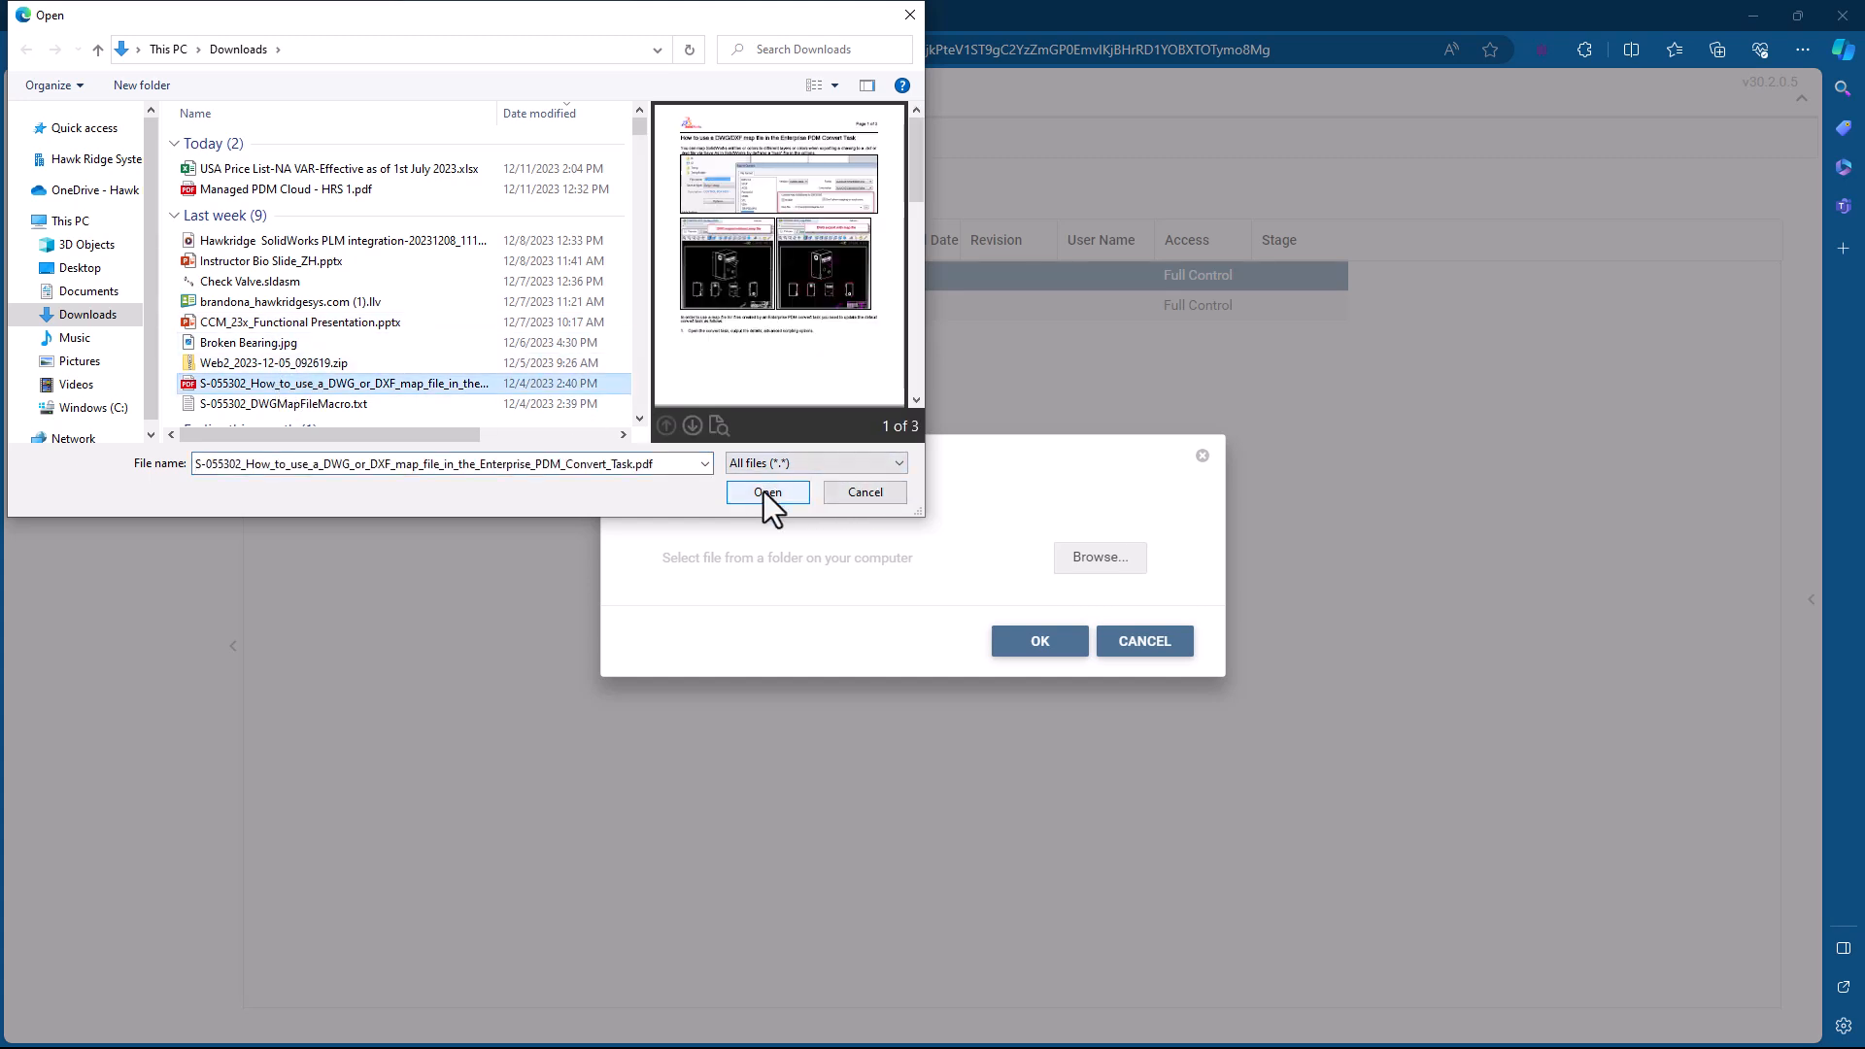
left_click(766, 493)
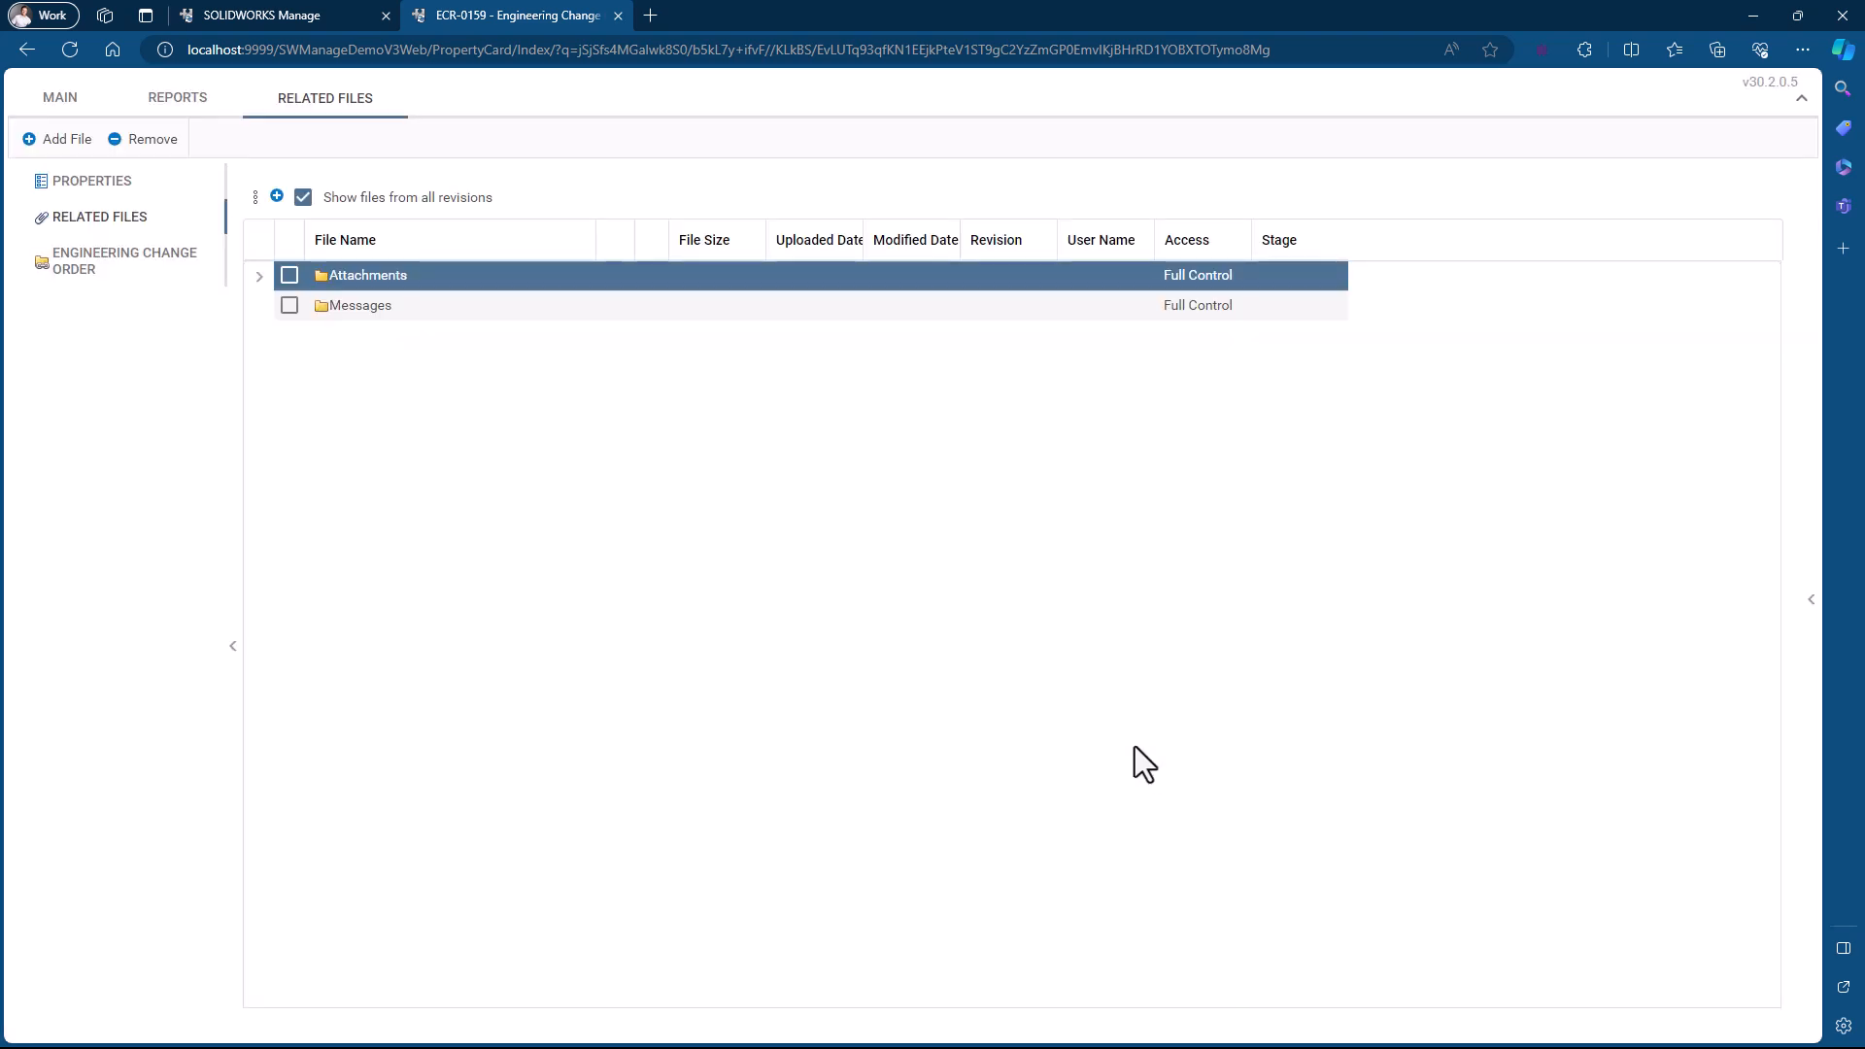
left_click(259, 274)
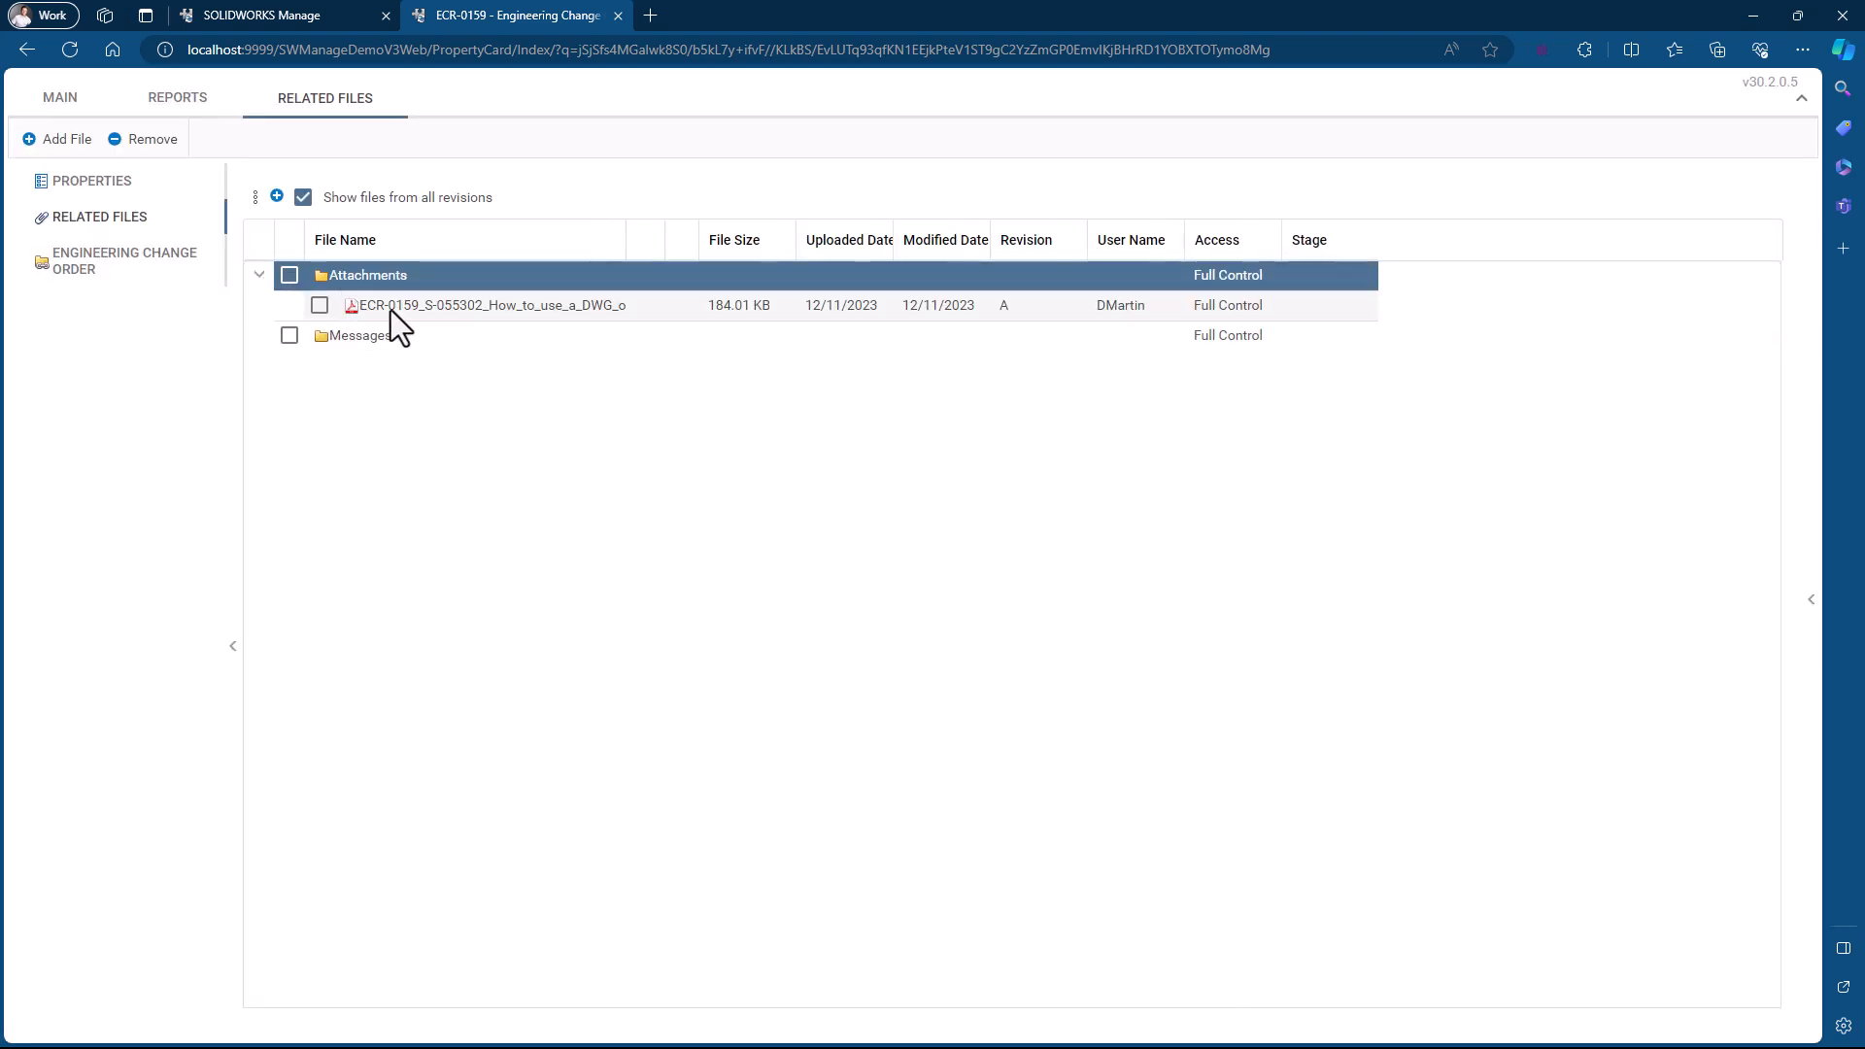
left_click(488, 304)
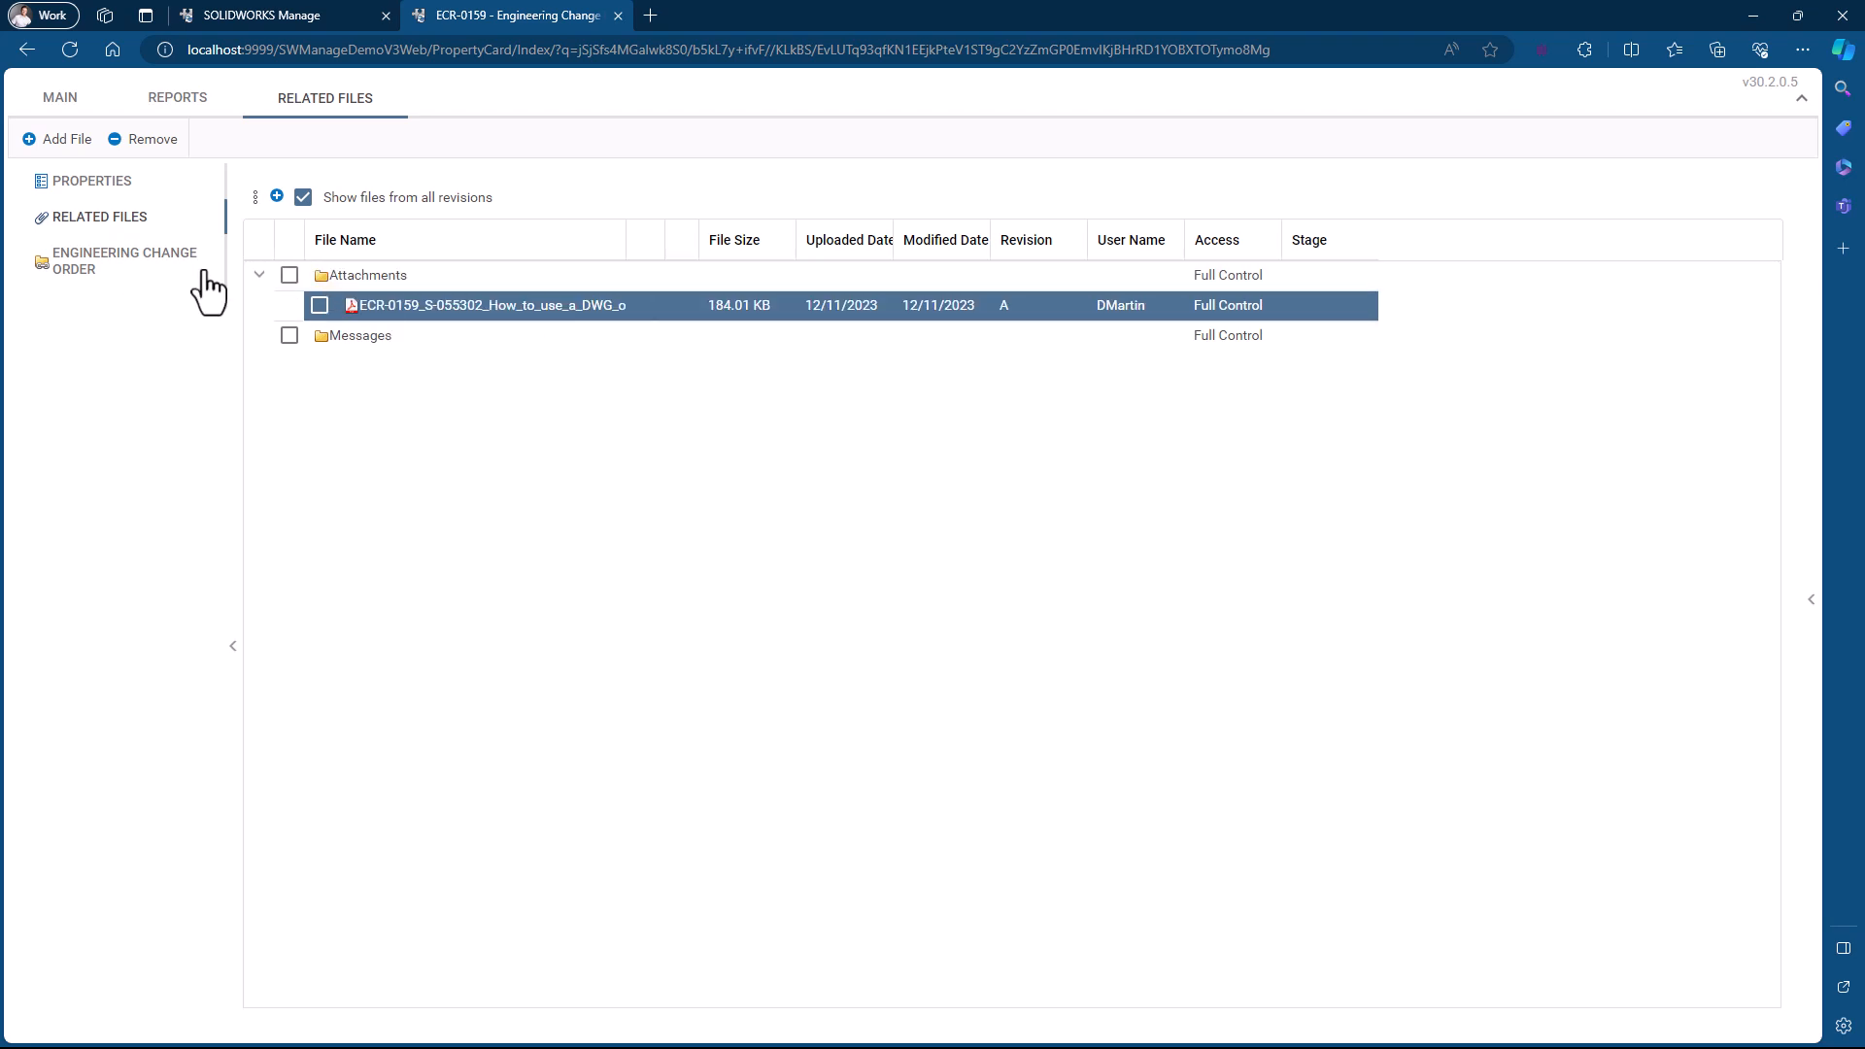
left_click(59, 97)
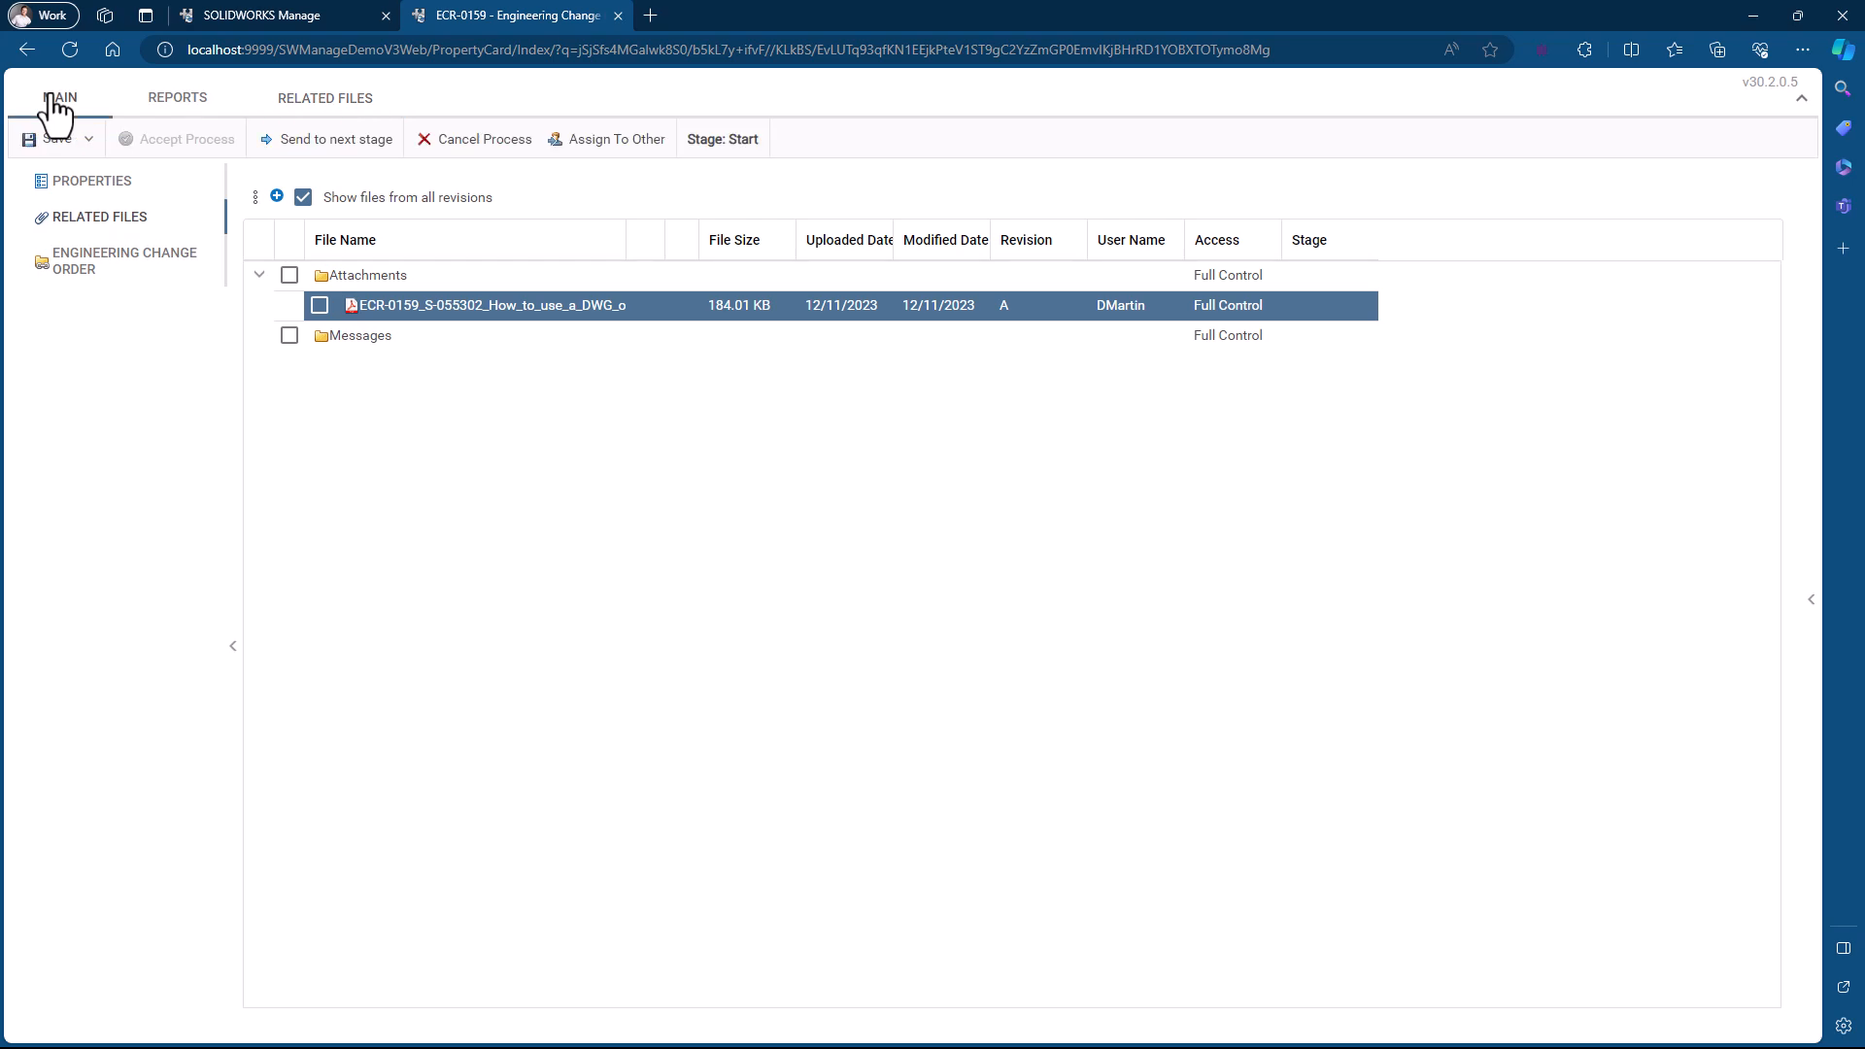
Send ECR-0159 to Request Under Review and return to the request list tab
left_click(60, 98)
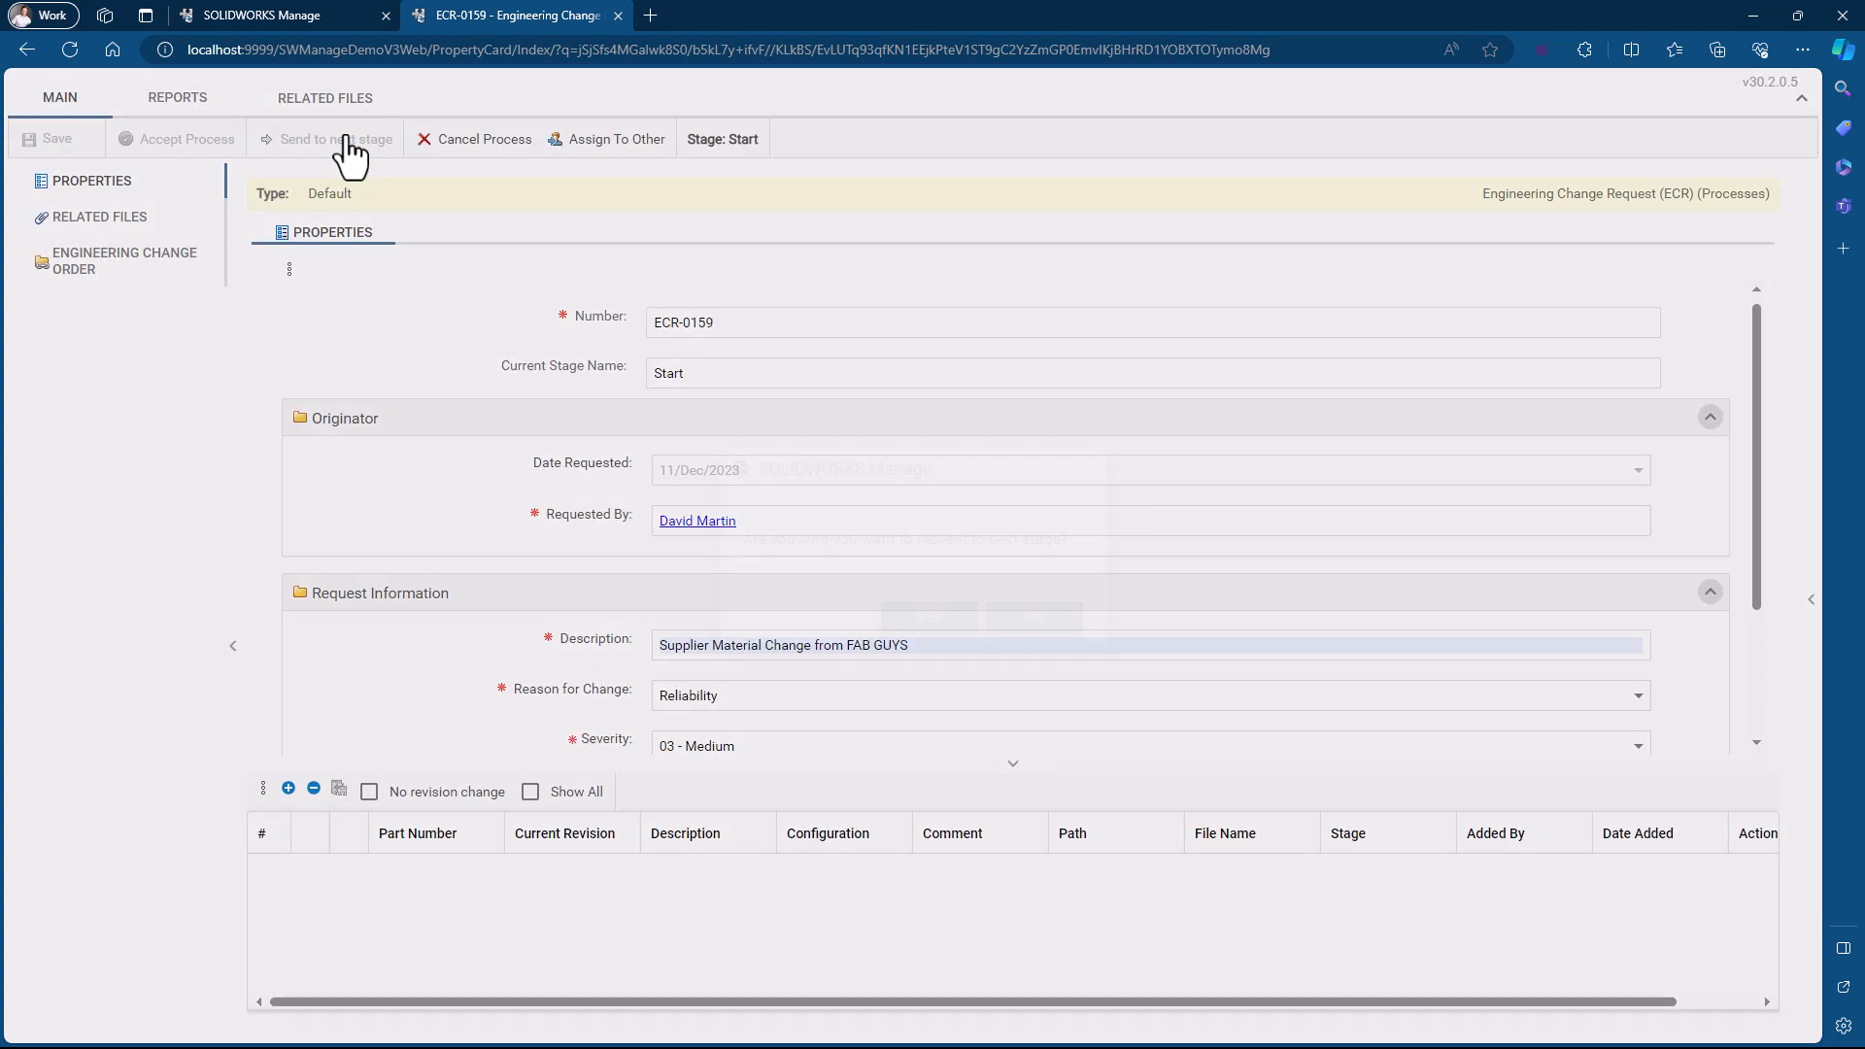
left_click(337, 138)
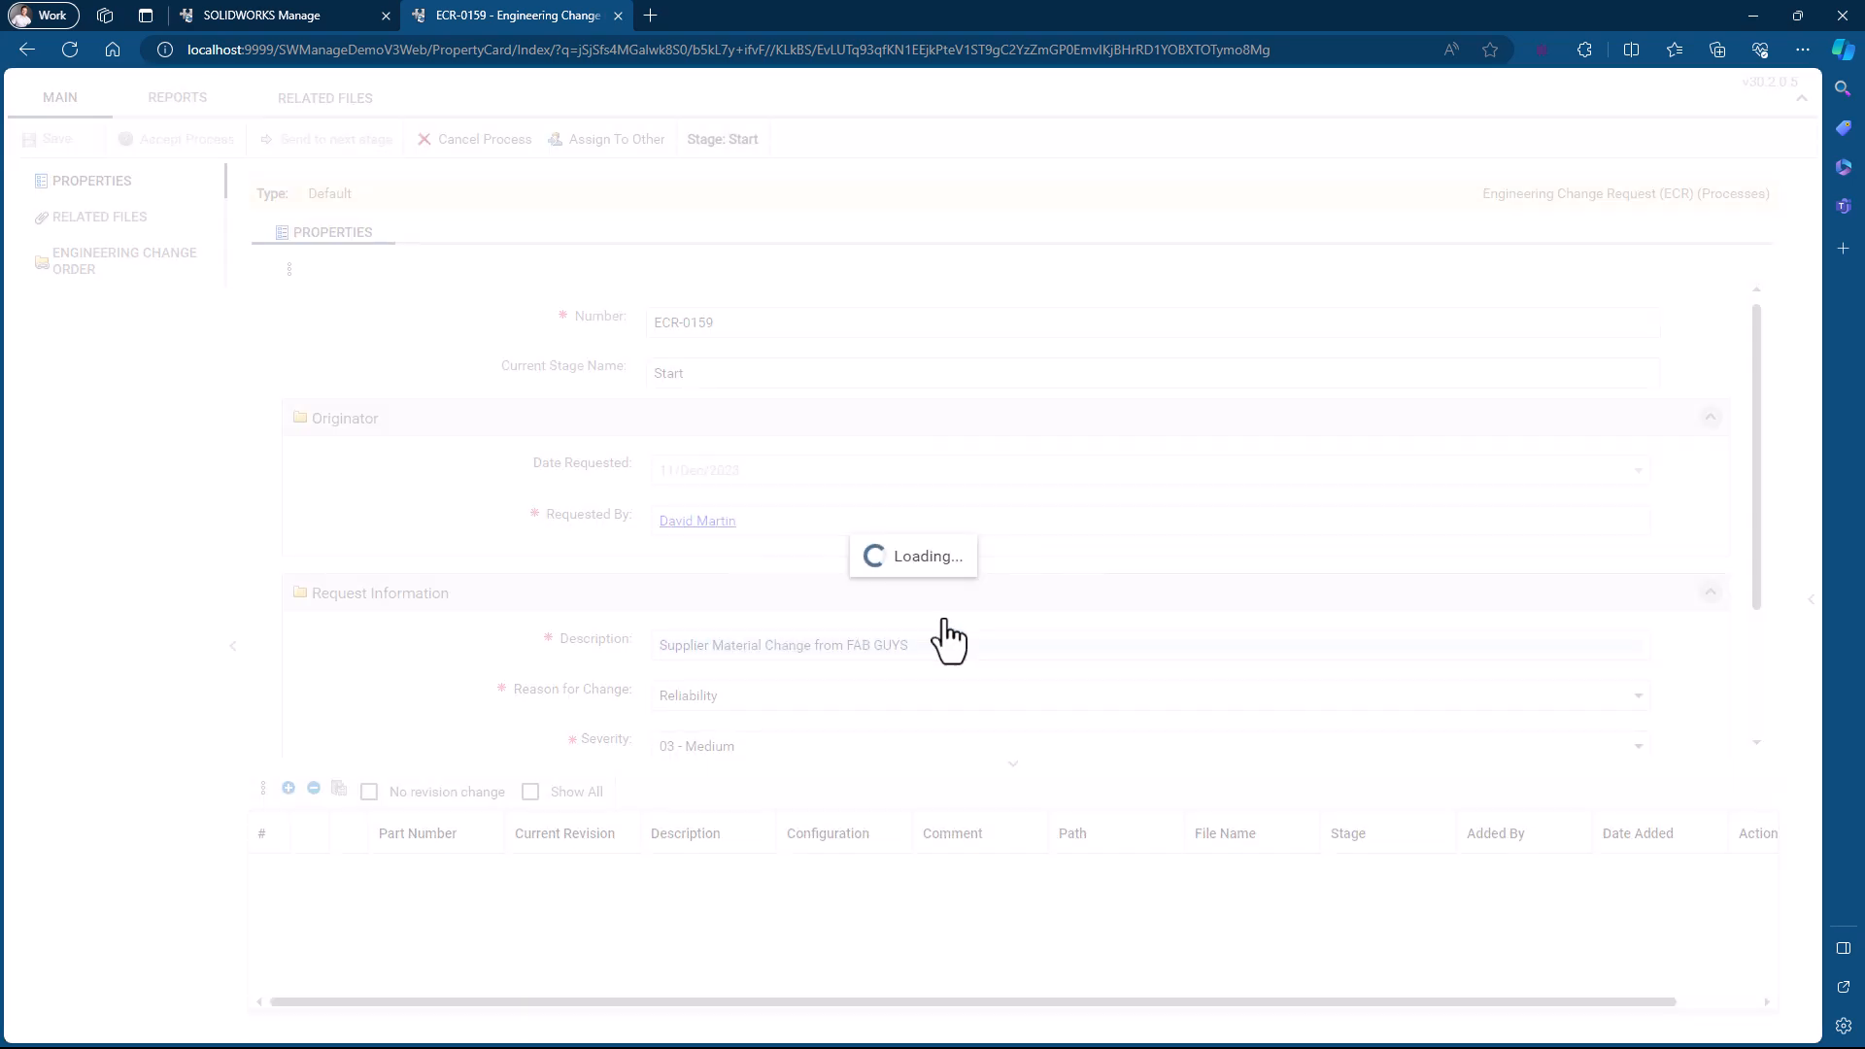
left_click(336, 138)
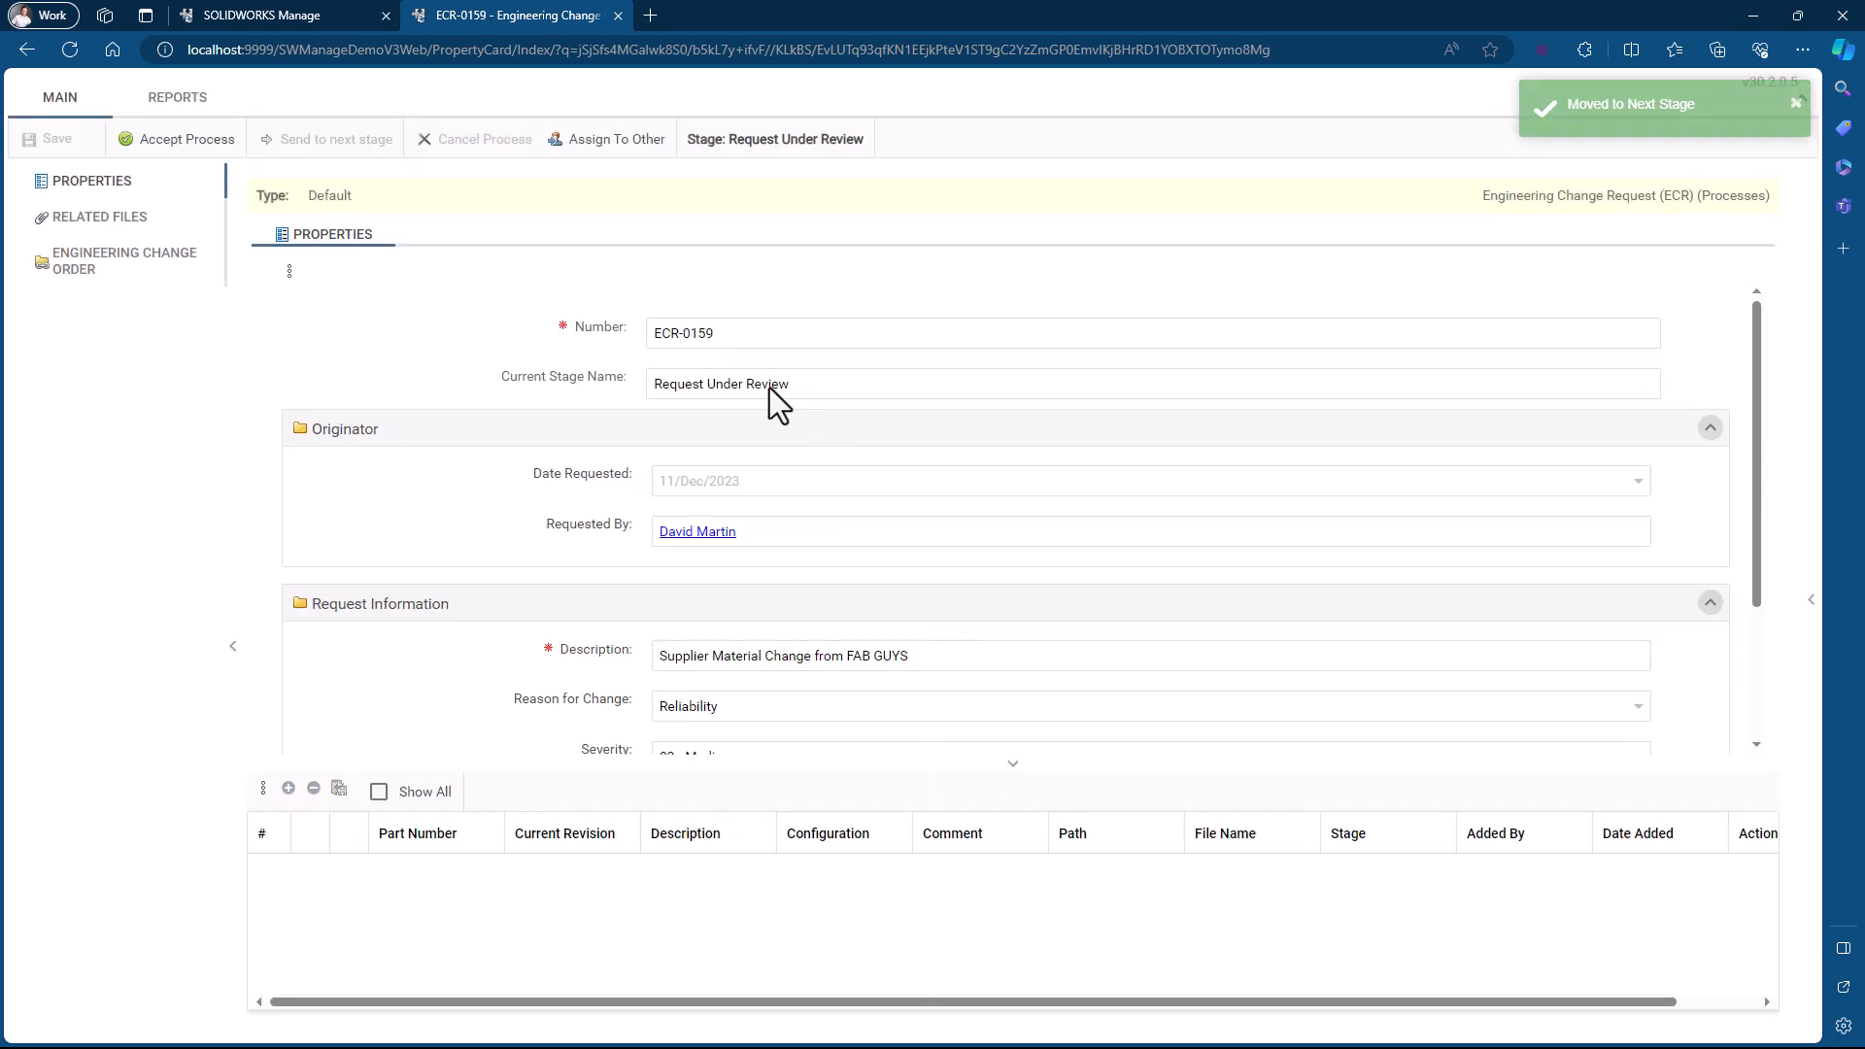
left_click(274, 15)
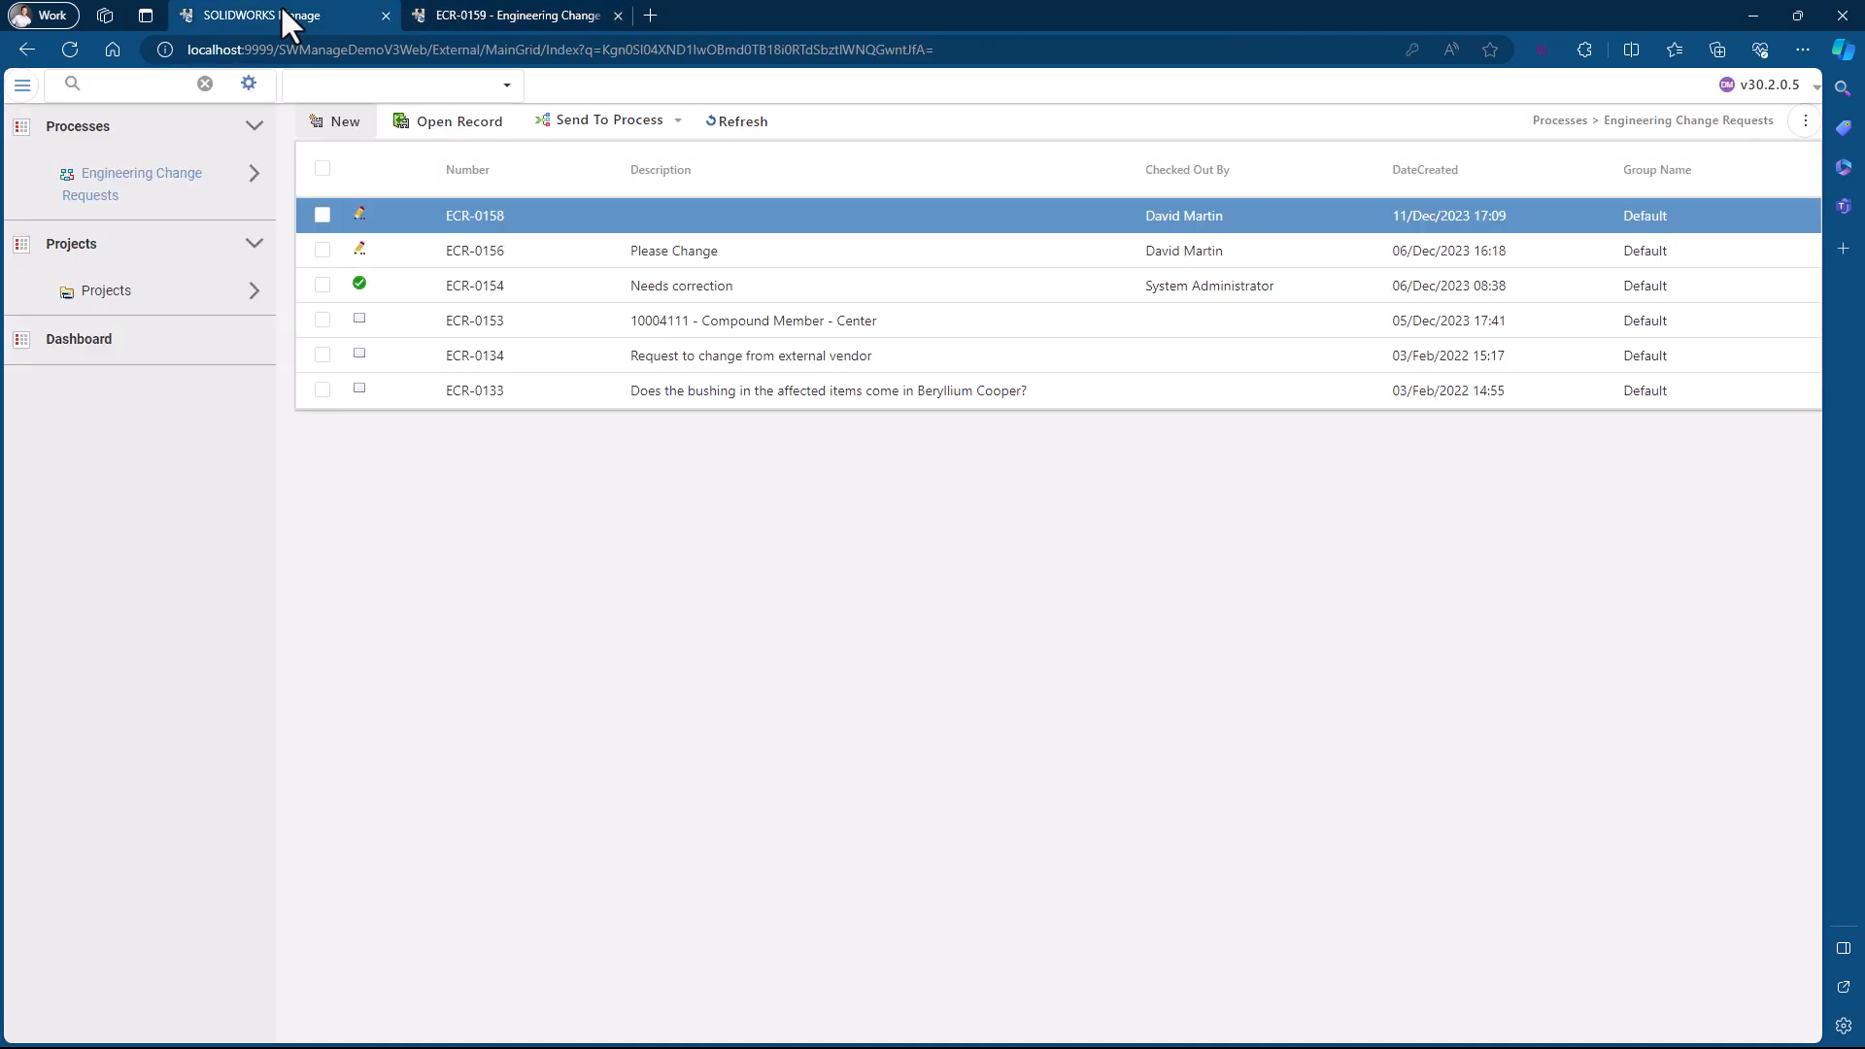
mouse_move(493, 584)
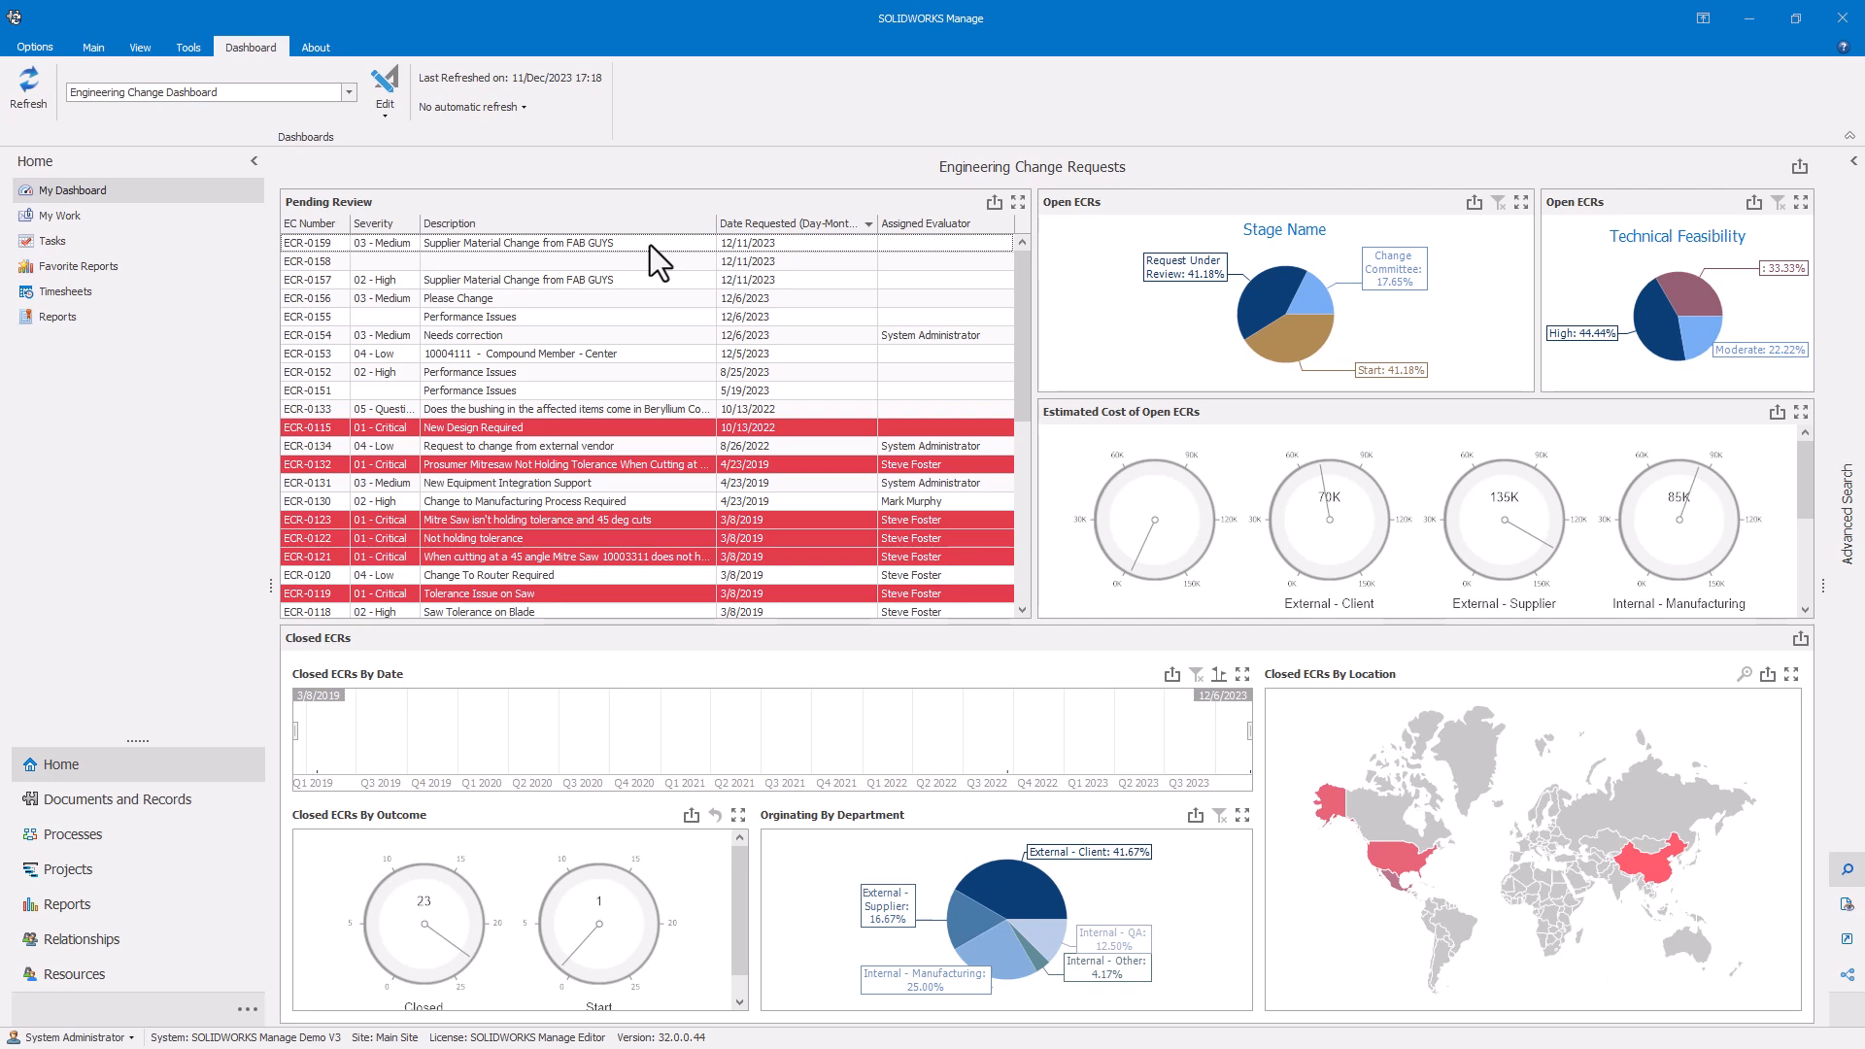
mouse_move(268, 752)
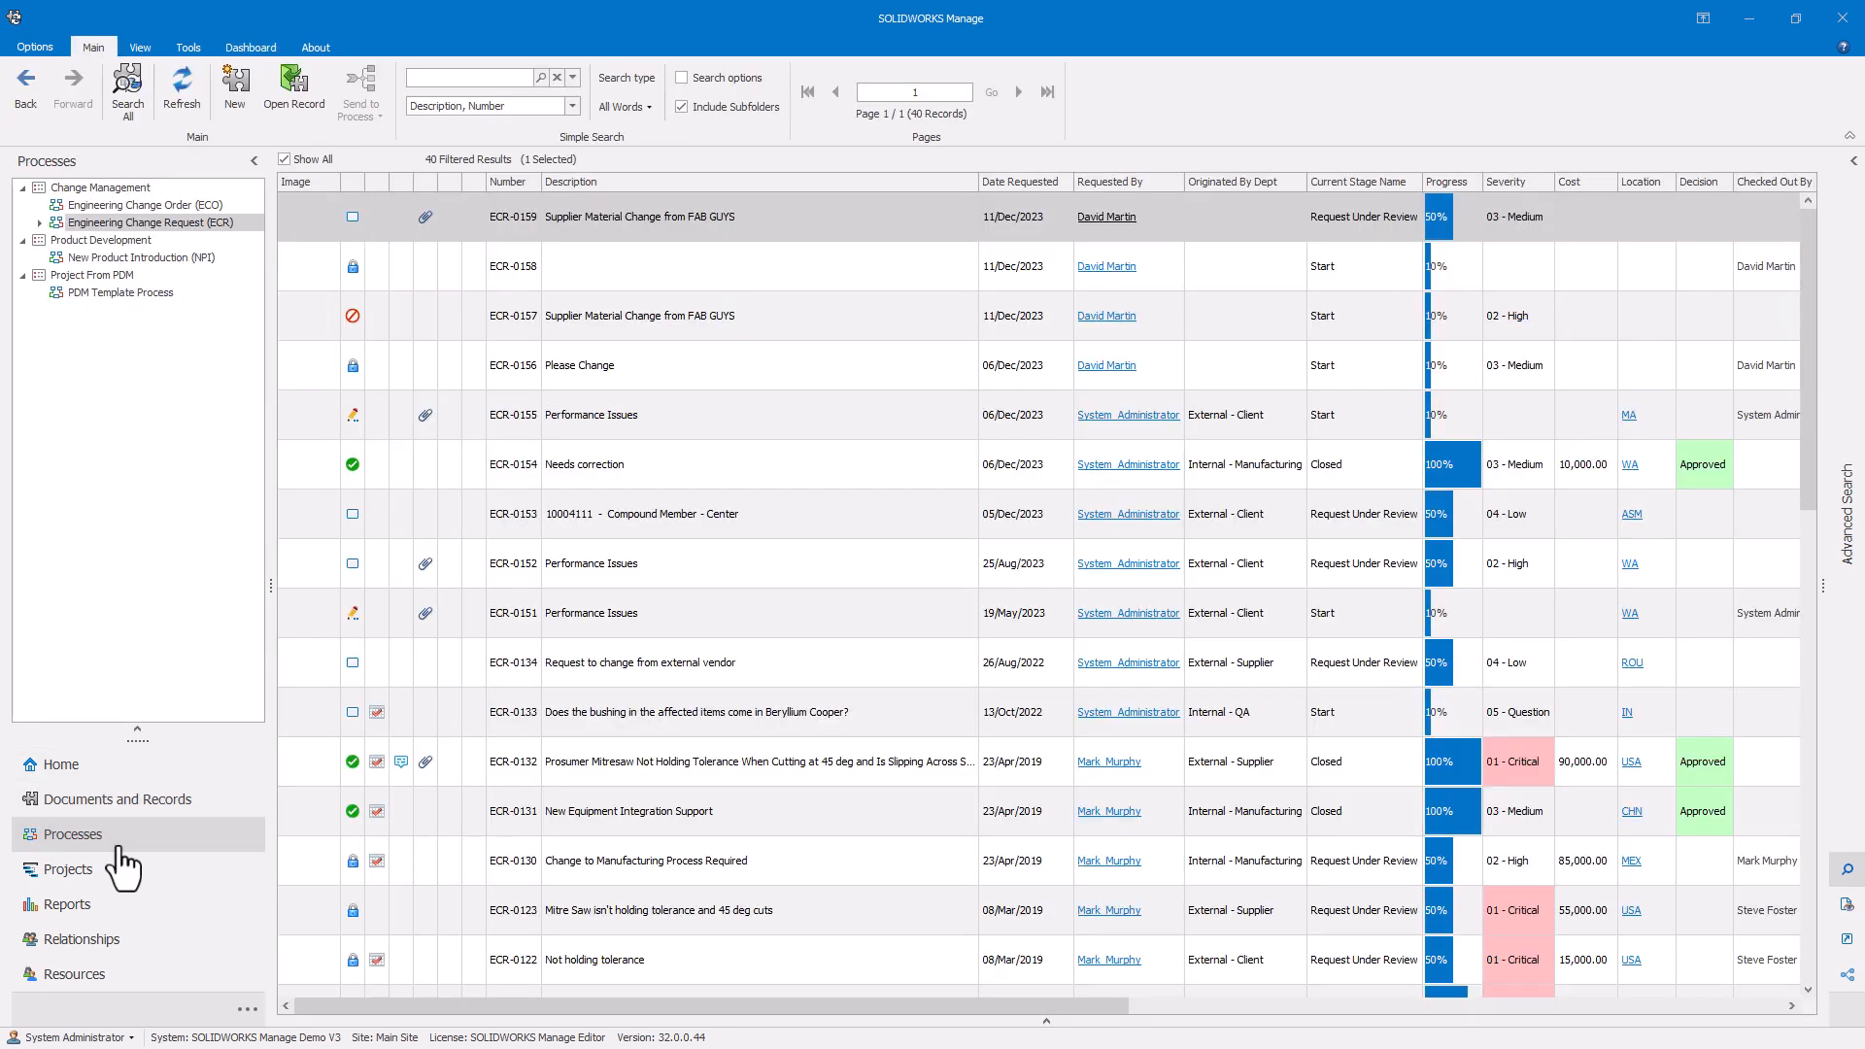
mouse_move(873, 232)
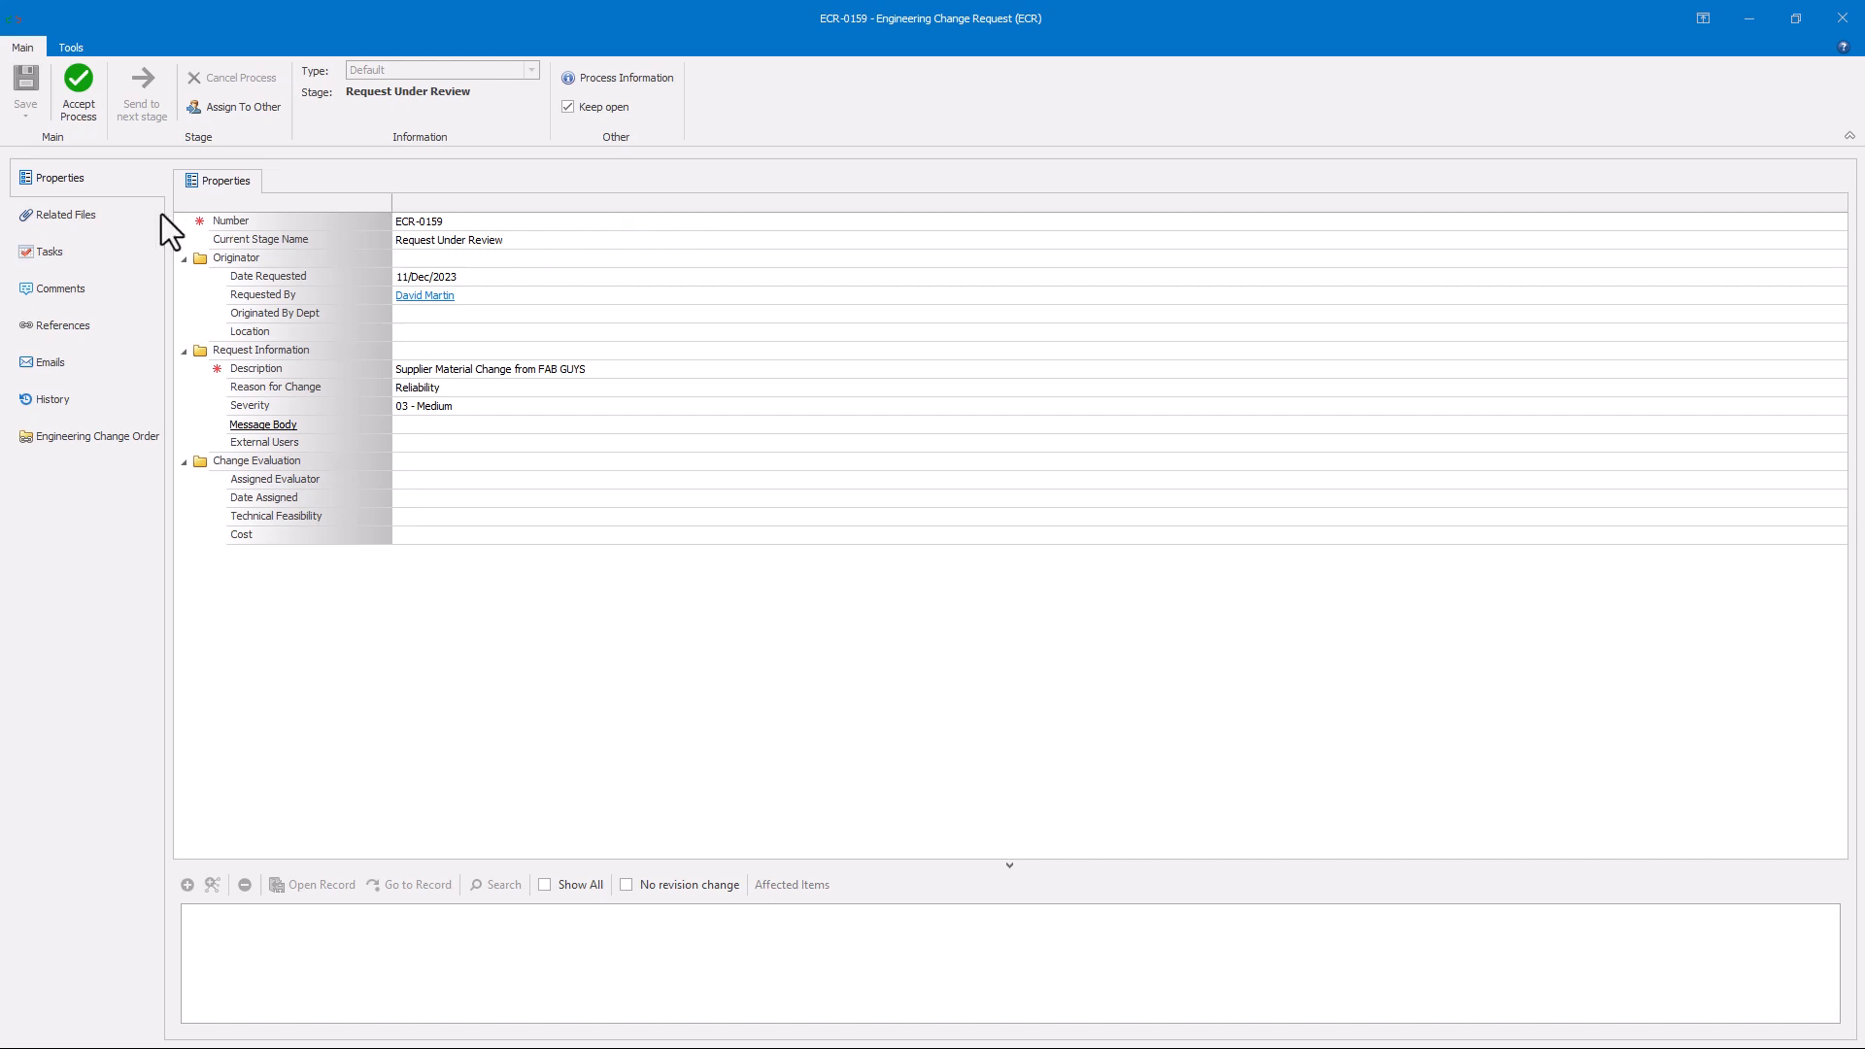
Show ECR-0159's Related Files with the attached S-055302 PDF in the desktop client
left_click(65, 216)
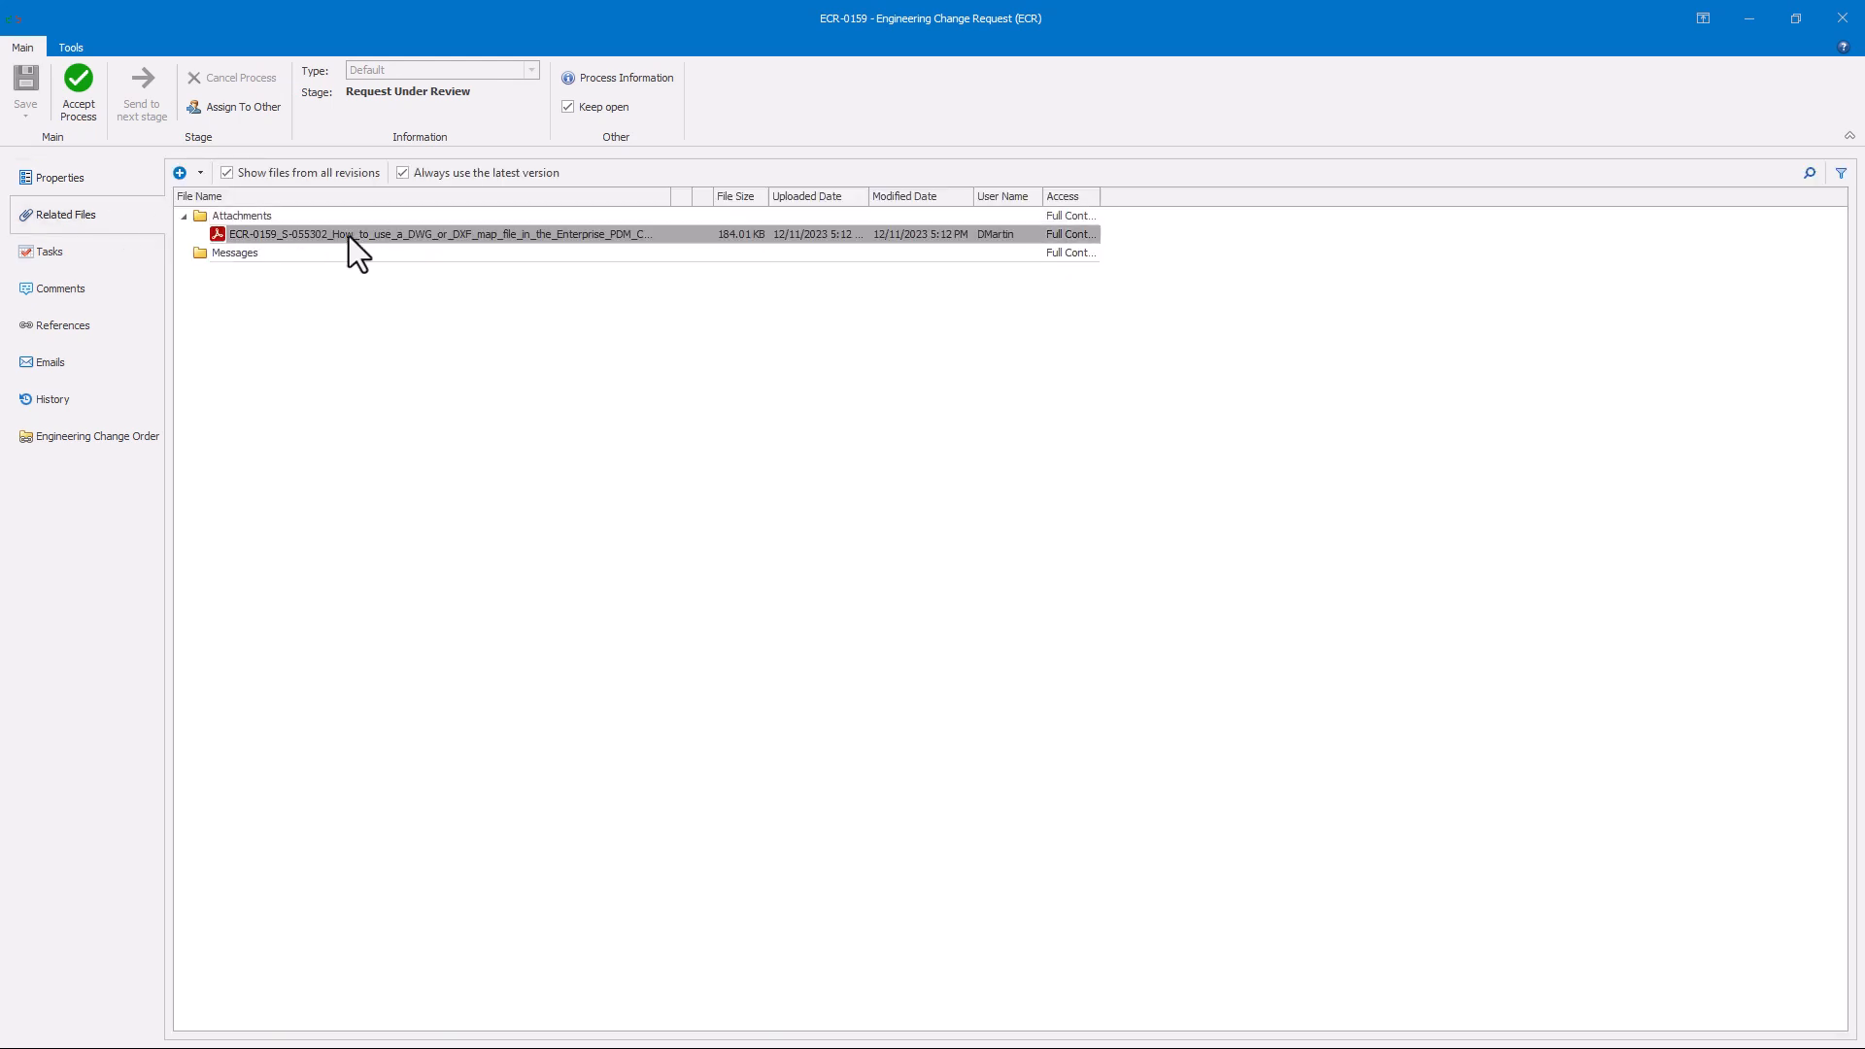
mouse_move(1859, 259)
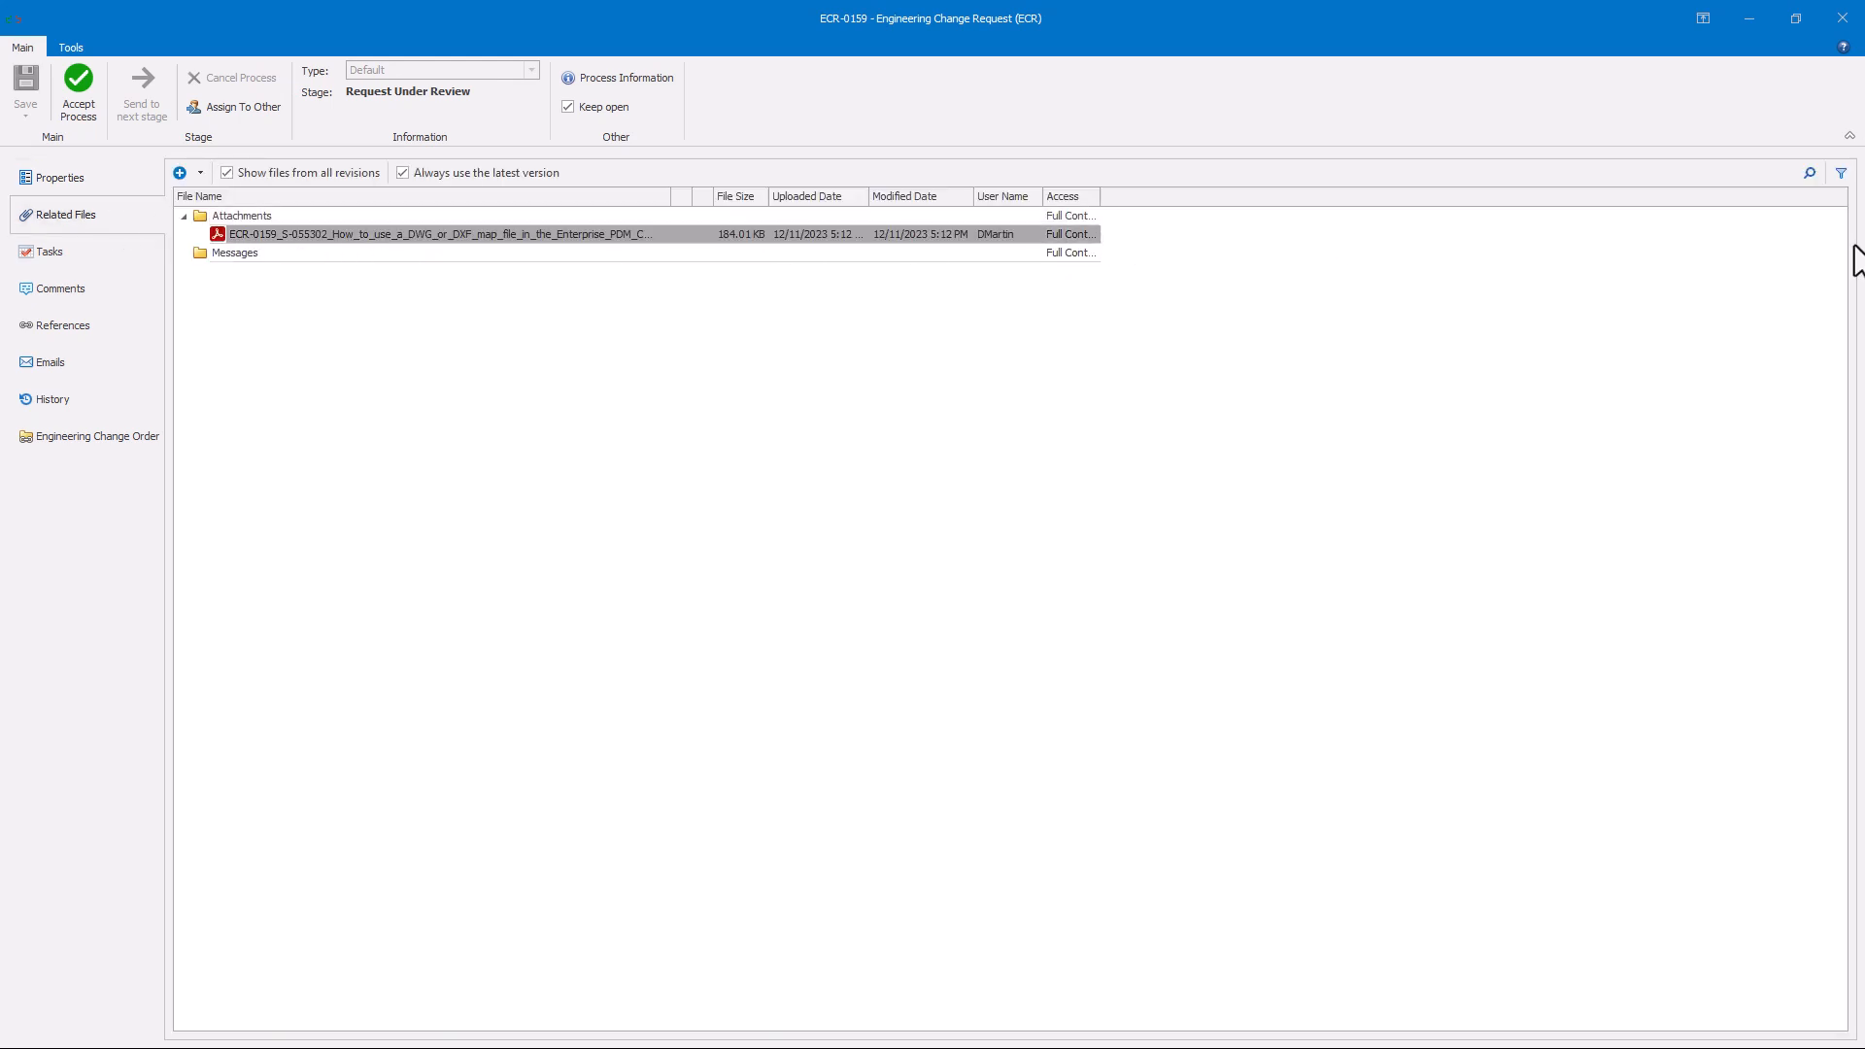